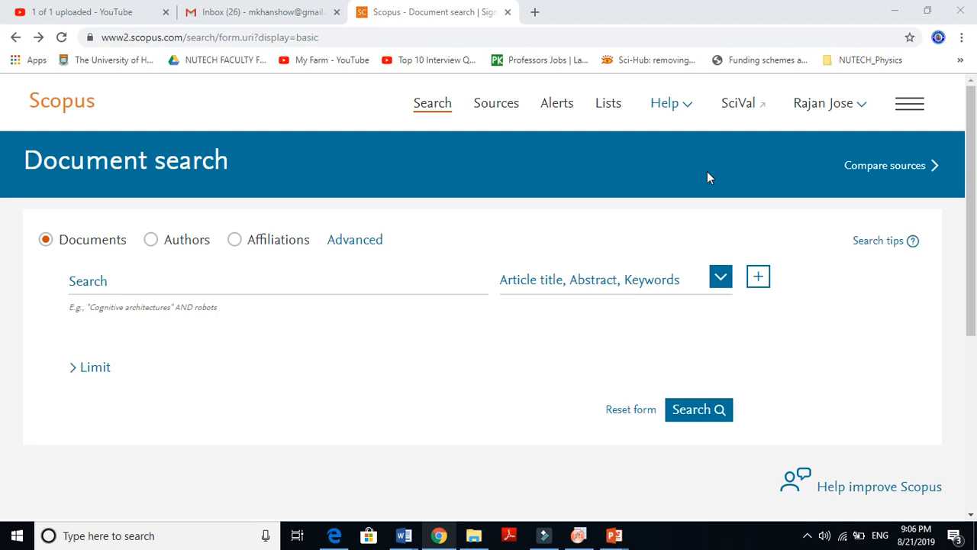
{"action": "mouse_move", "coordinate": [62, 110]}
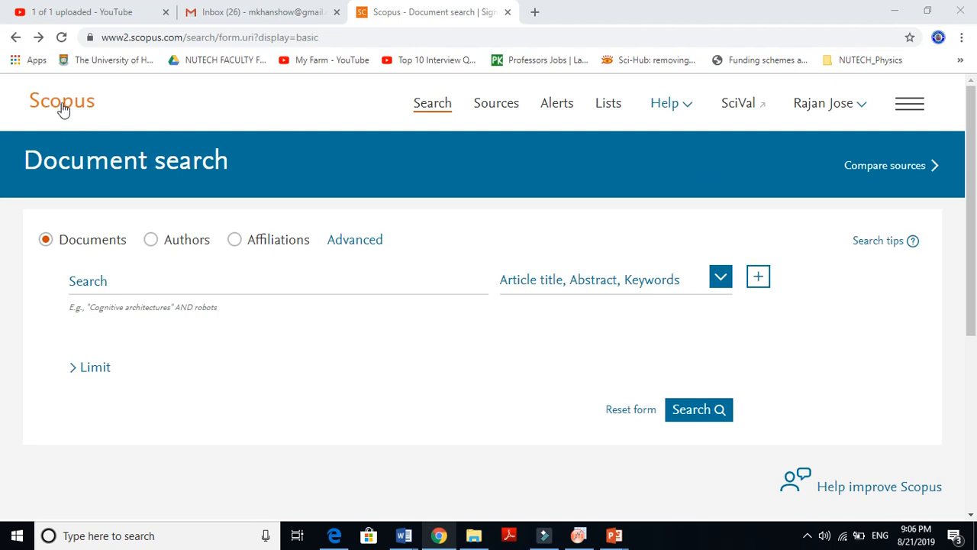
{"action": "mouse_move", "coordinate": [496, 104]}
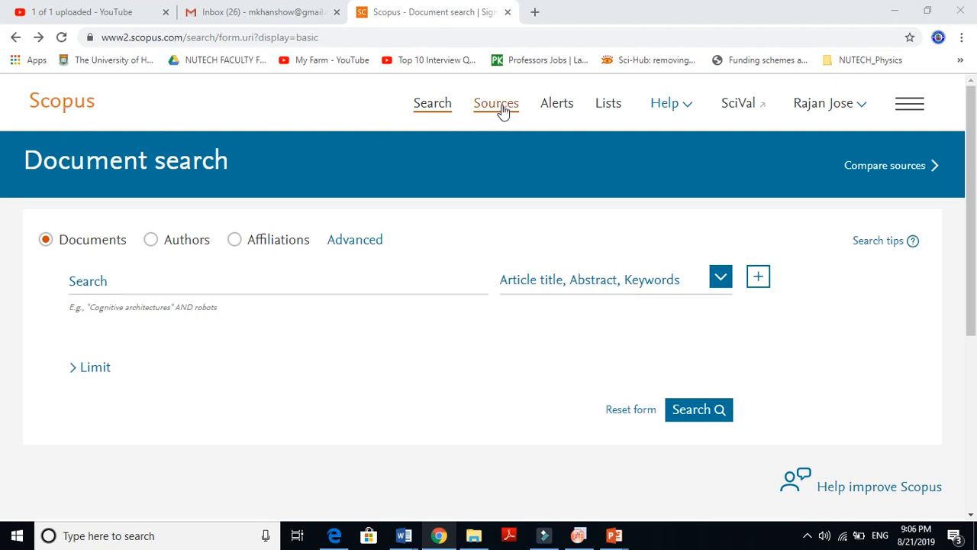
{"action": "mouse_move", "coordinate": [738, 104]}
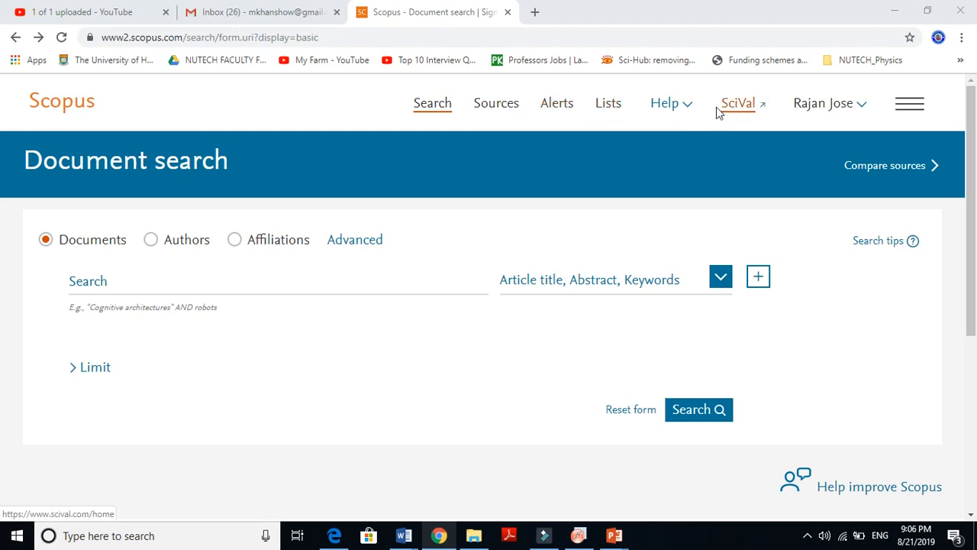
{"action": "mouse_move", "coordinate": [795, 88]}
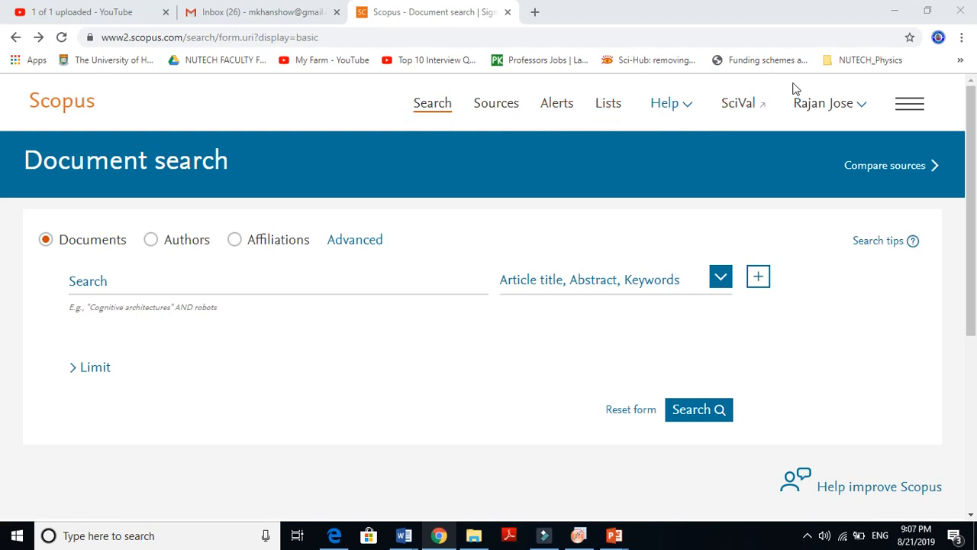
{"action": "mouse_move", "coordinate": [403, 116]}
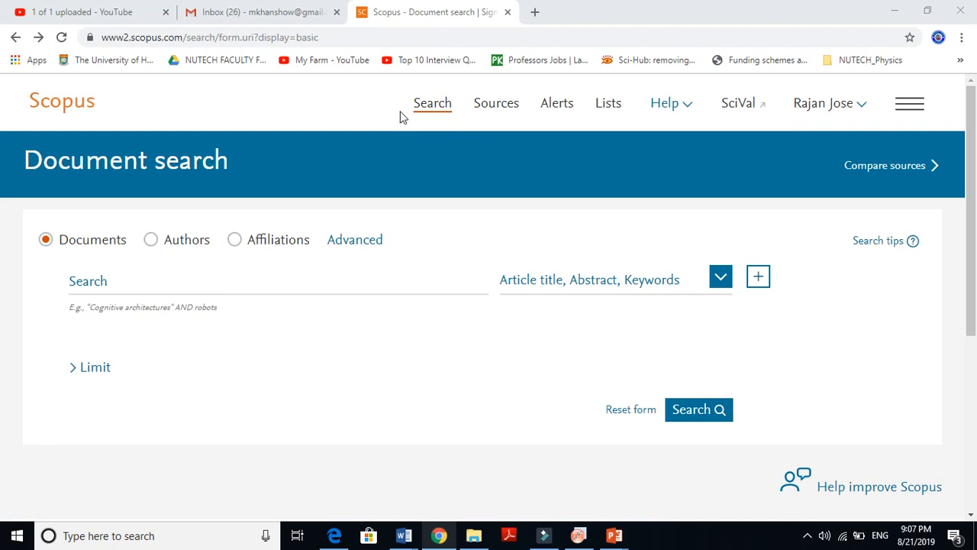
{"action": "mouse_move", "coordinate": [825, 104]}
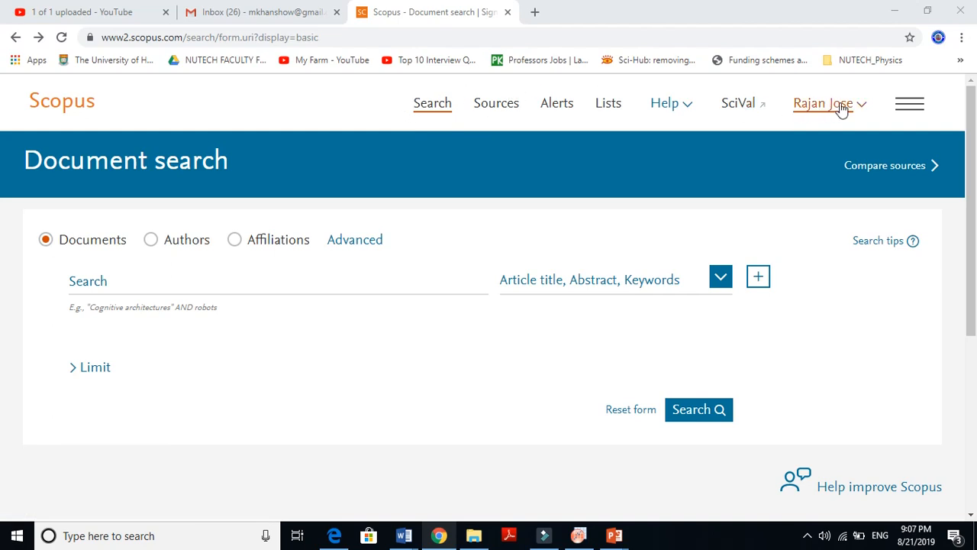
{"action": "mouse_move", "coordinate": [639, 165]}
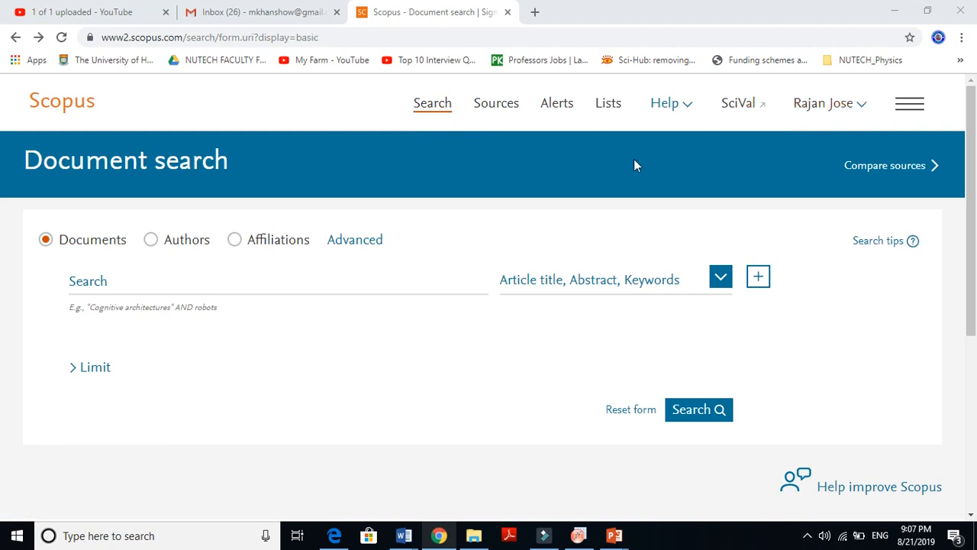
{"action": "mouse_move", "coordinate": [358, 104]}
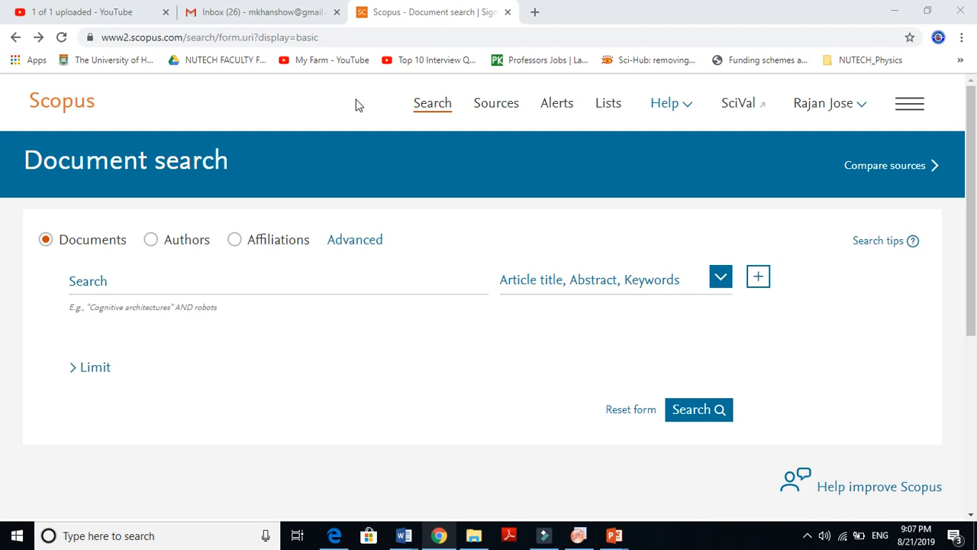
{"action": "mouse_move", "coordinate": [867, 59]}
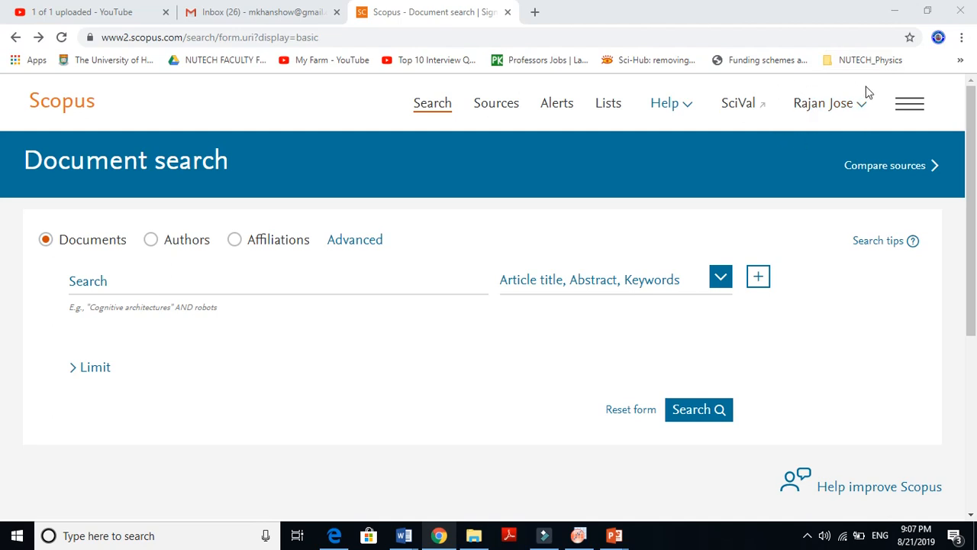
{"action": "mouse_move", "coordinate": [226, 162]}
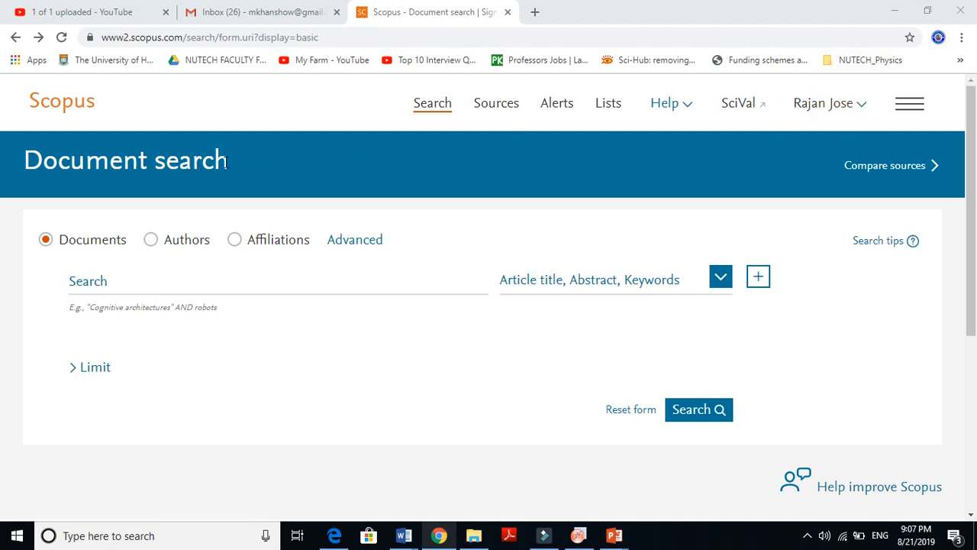
{"action": "mouse_move", "coordinate": [365, 235]}
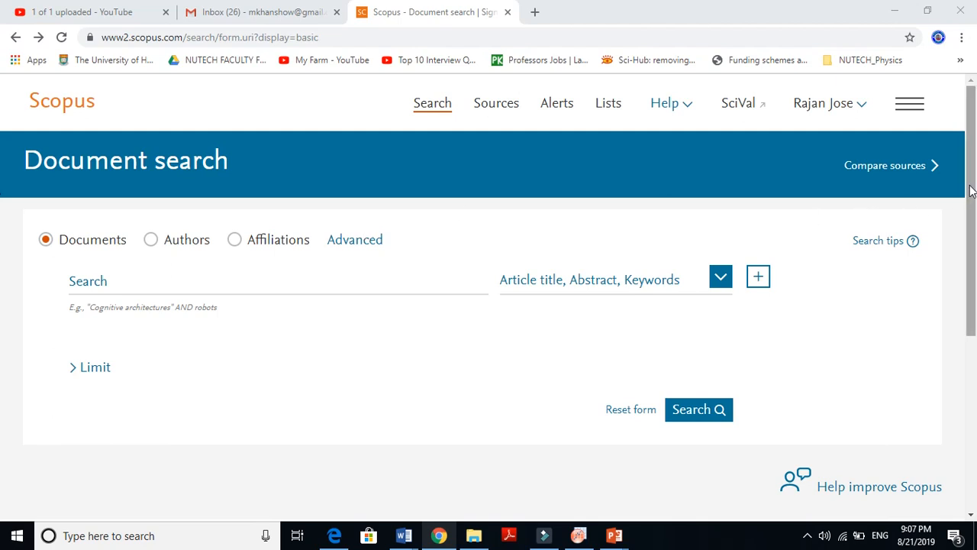
Look over the Authors and Affiliations search modes, then settle on Documents search
{"action": "left_click", "coordinate": [278, 287]}
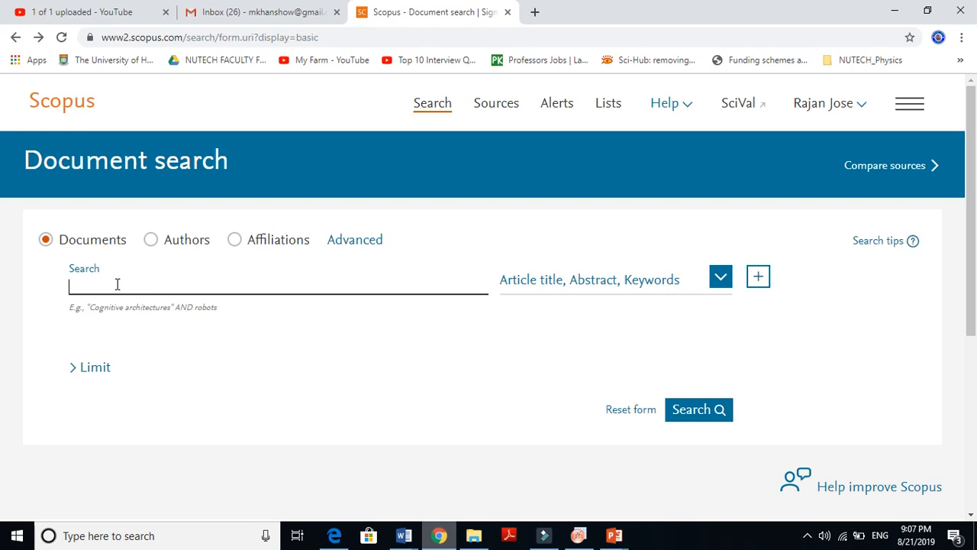
{"action": "mouse_move", "coordinate": [58, 232]}
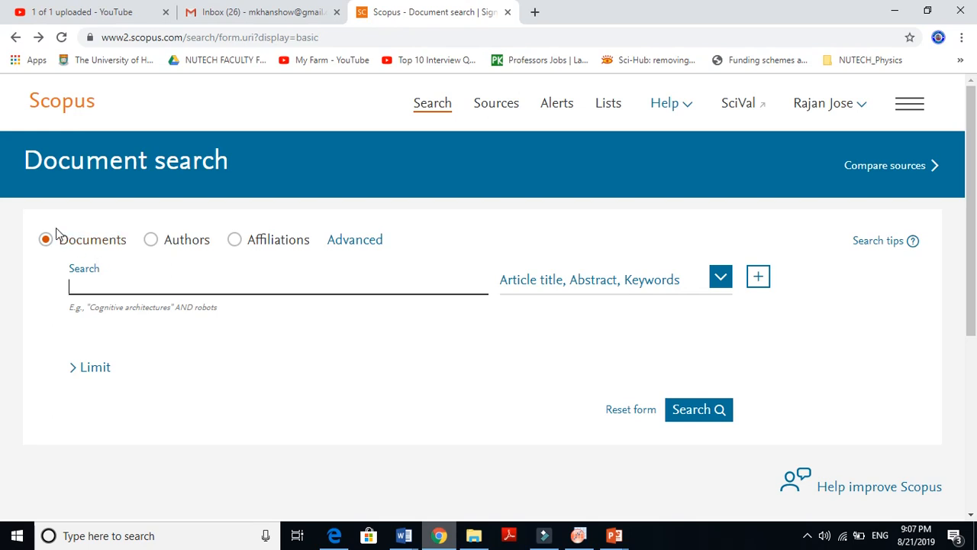
{"action": "mouse_move", "coordinate": [168, 277]}
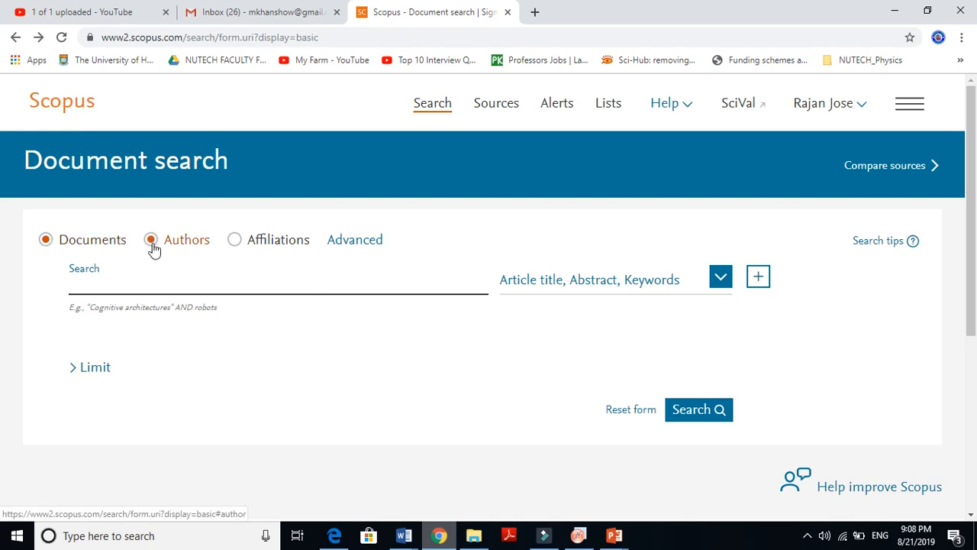
{"action": "left_click", "coordinate": [149, 238]}
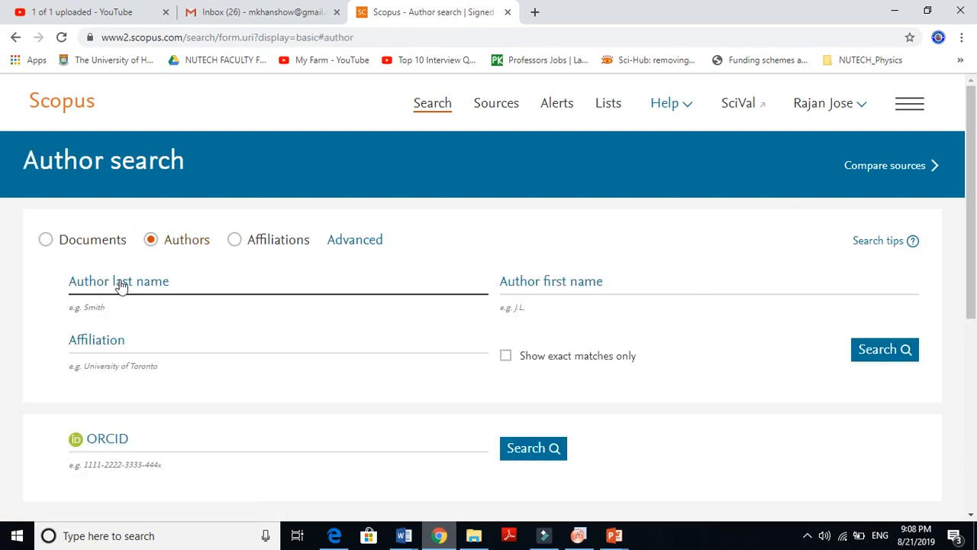
{"action": "mouse_move", "coordinate": [193, 290]}
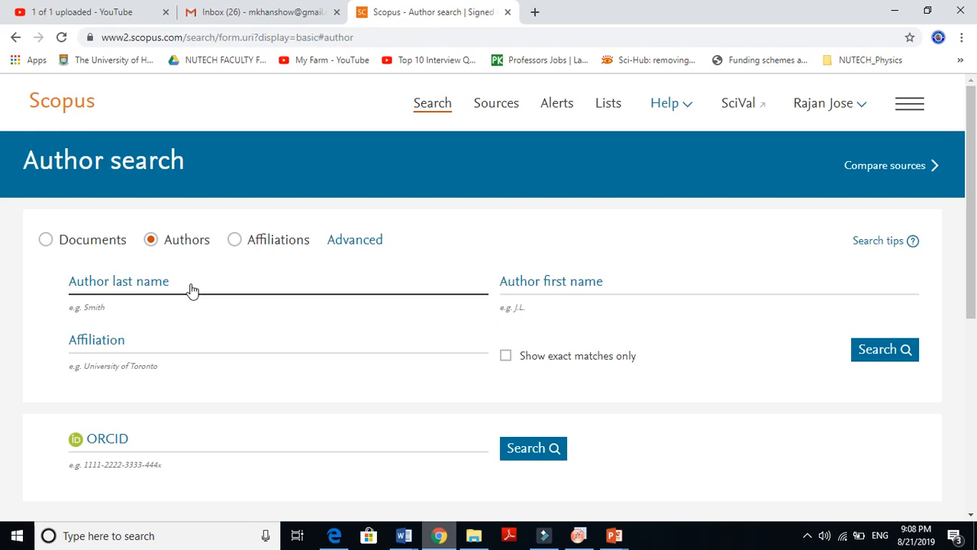
{"action": "mouse_move", "coordinate": [199, 345]}
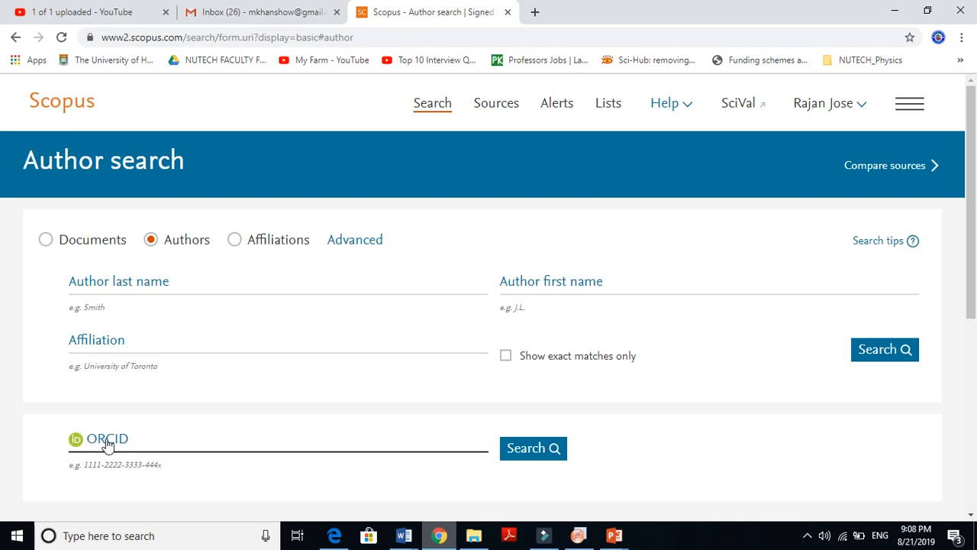
{"action": "mouse_move", "coordinate": [84, 436]}
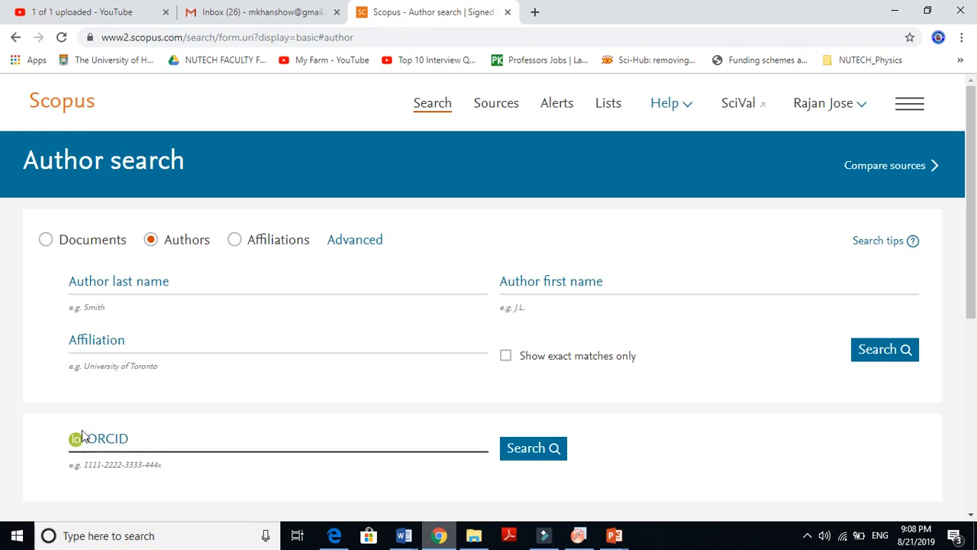
{"action": "mouse_move", "coordinate": [140, 450]}
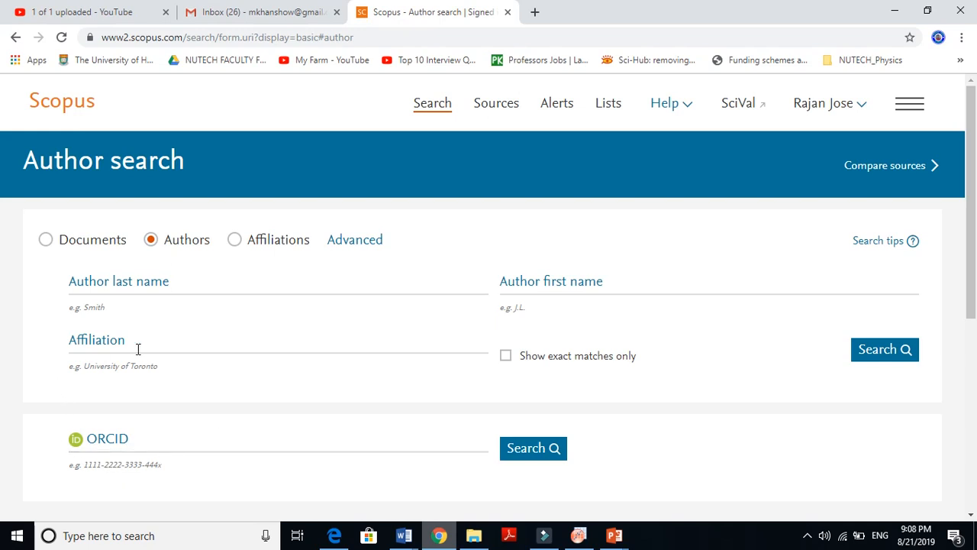
{"action": "mouse_move", "coordinate": [232, 293]}
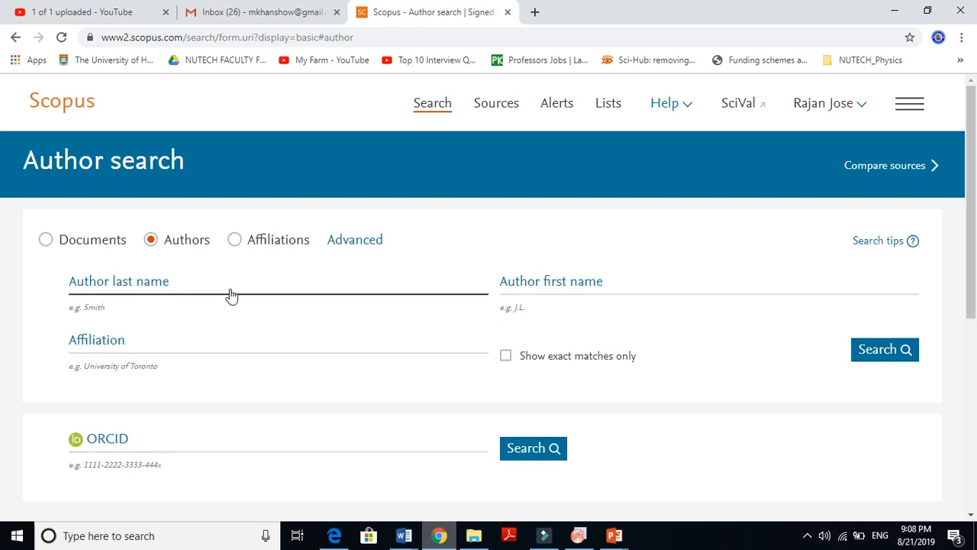
{"action": "mouse_move", "coordinate": [379, 283]}
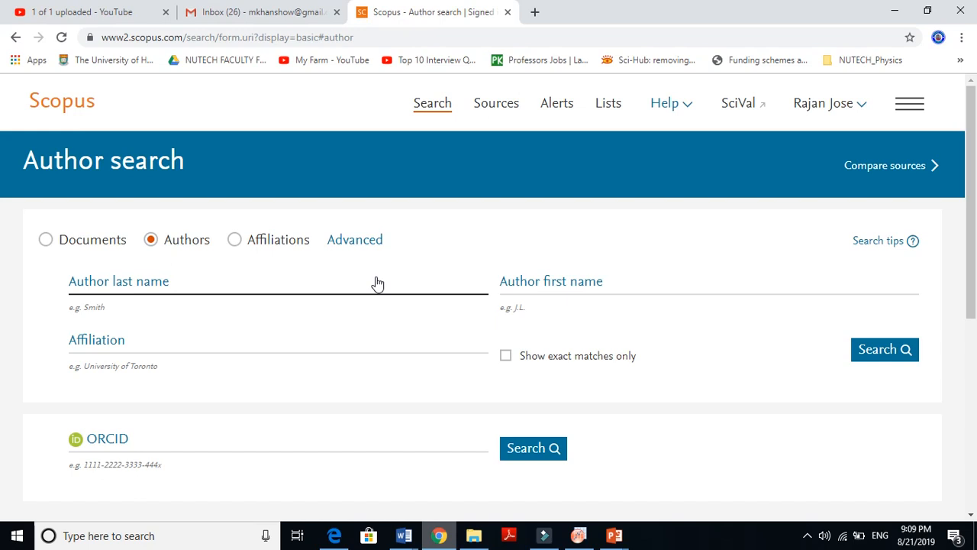
{"action": "left_click", "coordinate": [235, 238]}
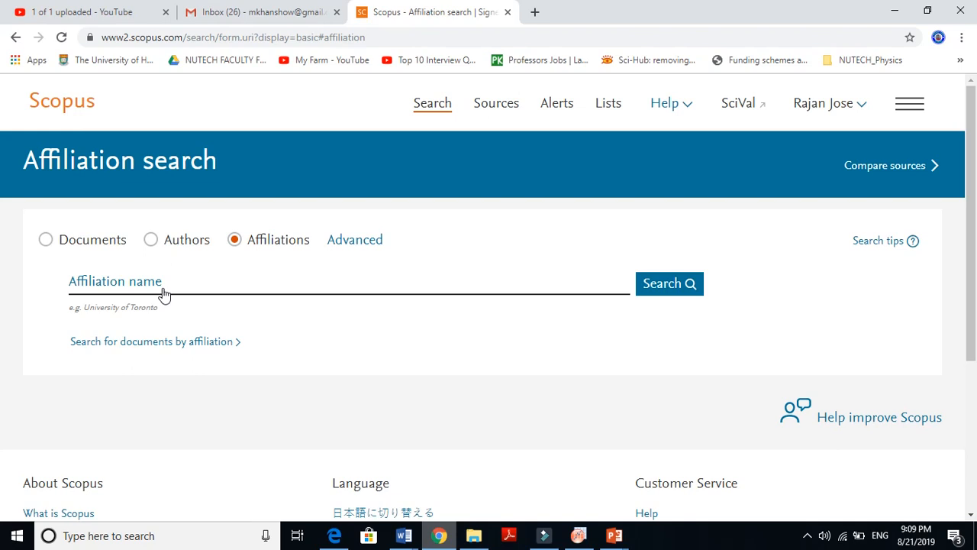
{"action": "left_click", "coordinate": [46, 238]}
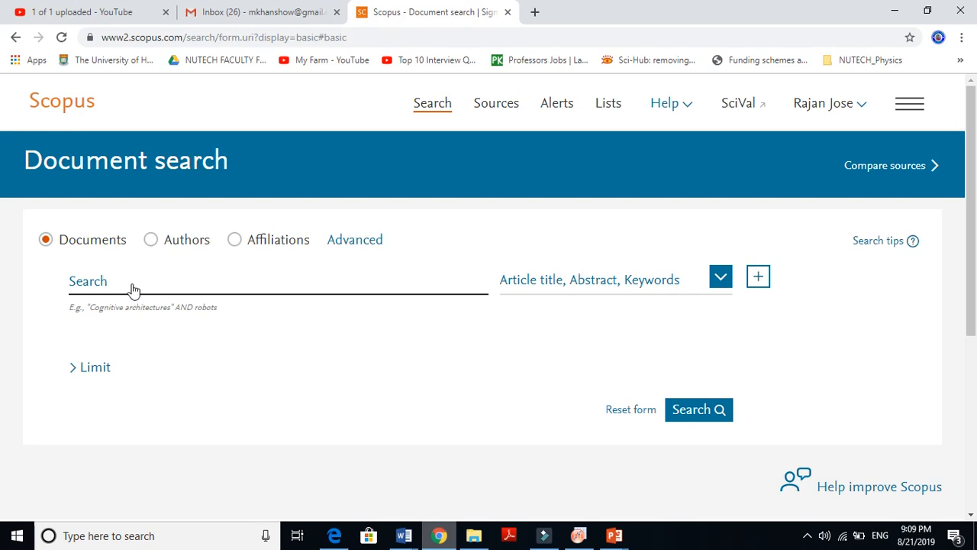
Enter the document query 'perovskite solar cells' from the autocomplete suggestion
{"action": "type", "text": "p"}
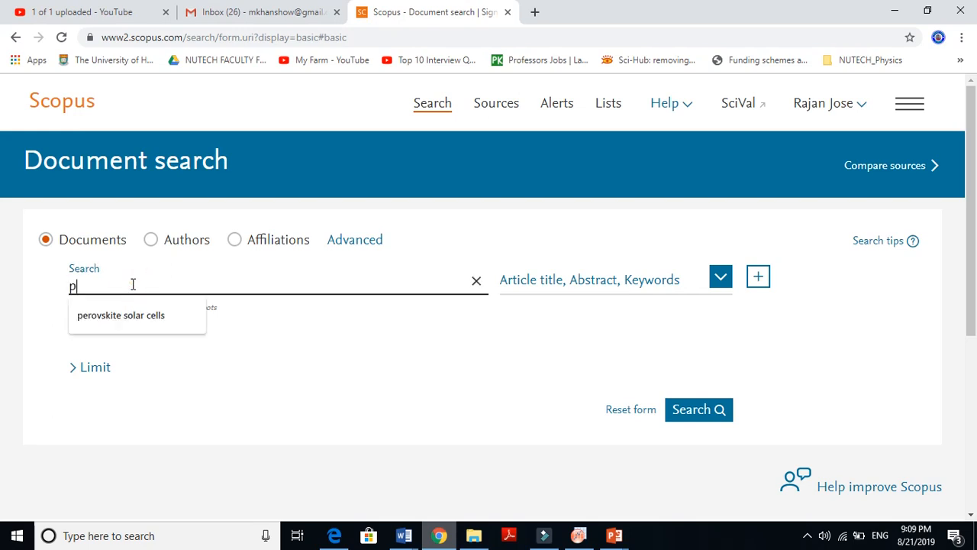
{"action": "left_click", "coordinate": [121, 315]}
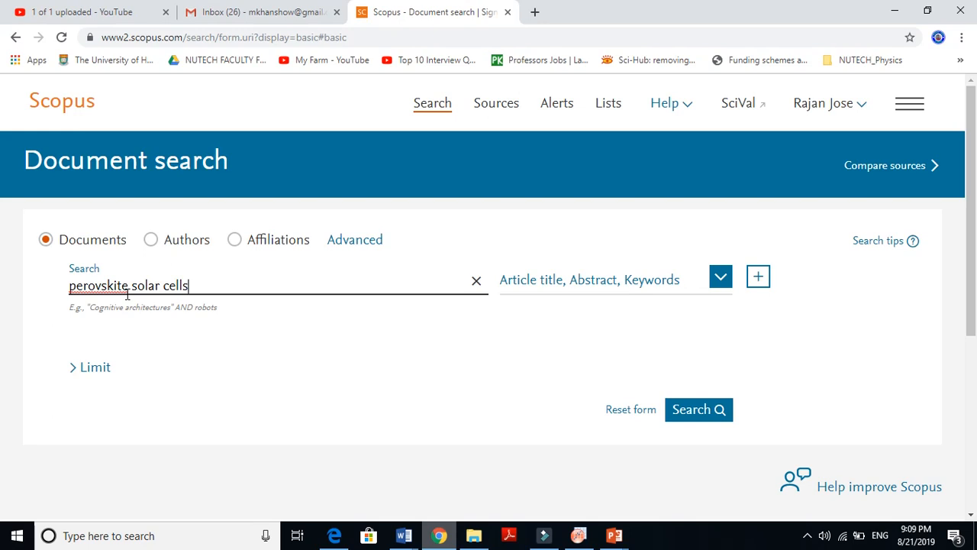
{"action": "mouse_move", "coordinate": [529, 287]}
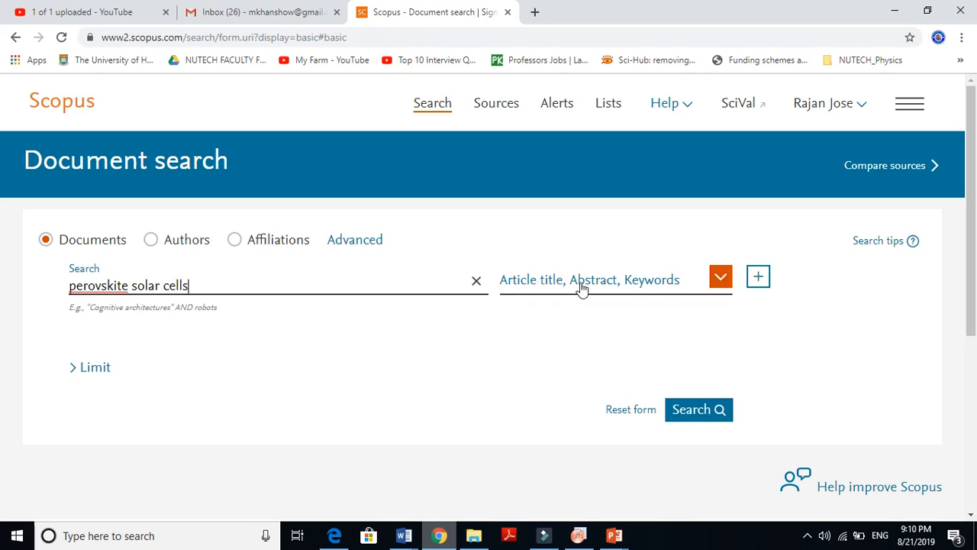
Scope the query to Article title, Abstract, Keywords and submit the search
{"action": "left_click", "coordinate": [721, 276]}
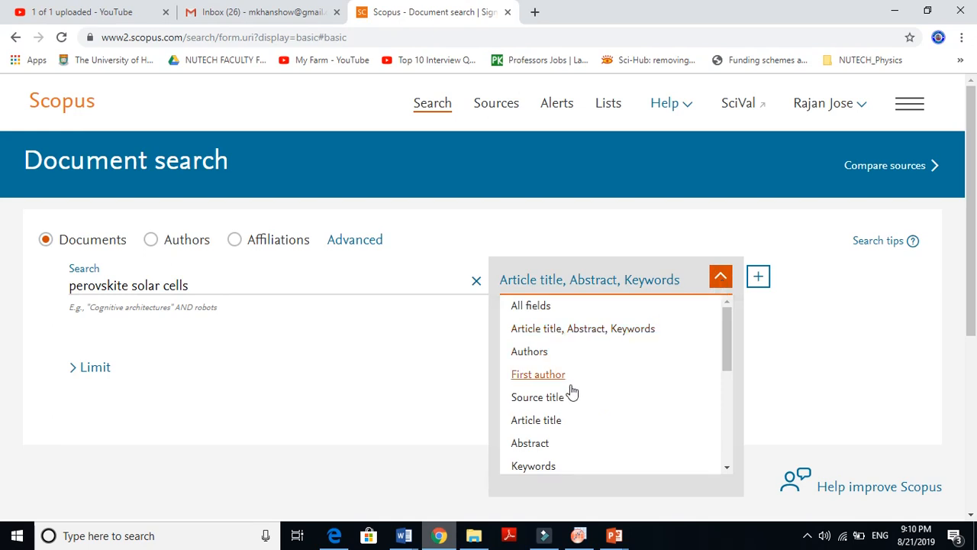
{"action": "left_click", "coordinate": [536, 419]}
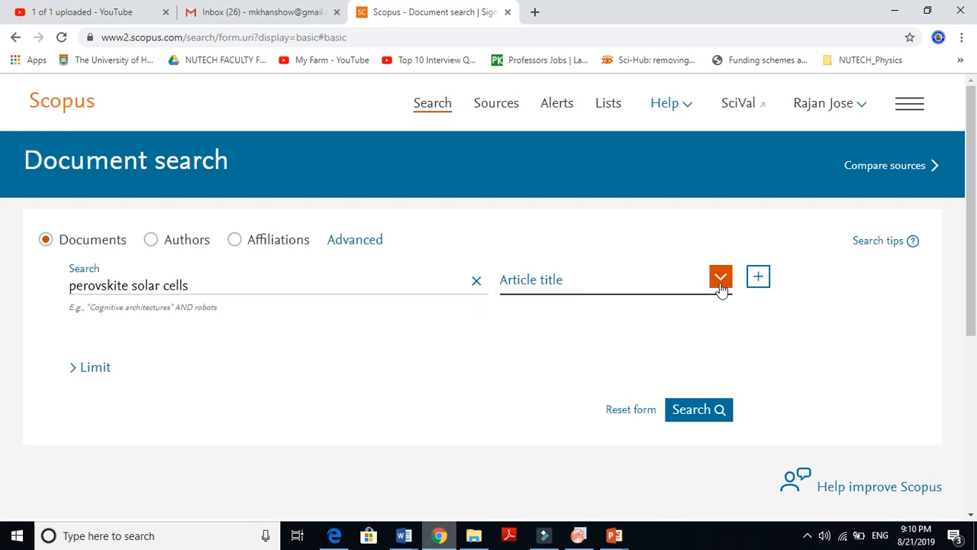
{"action": "left_click", "coordinate": [720, 277]}
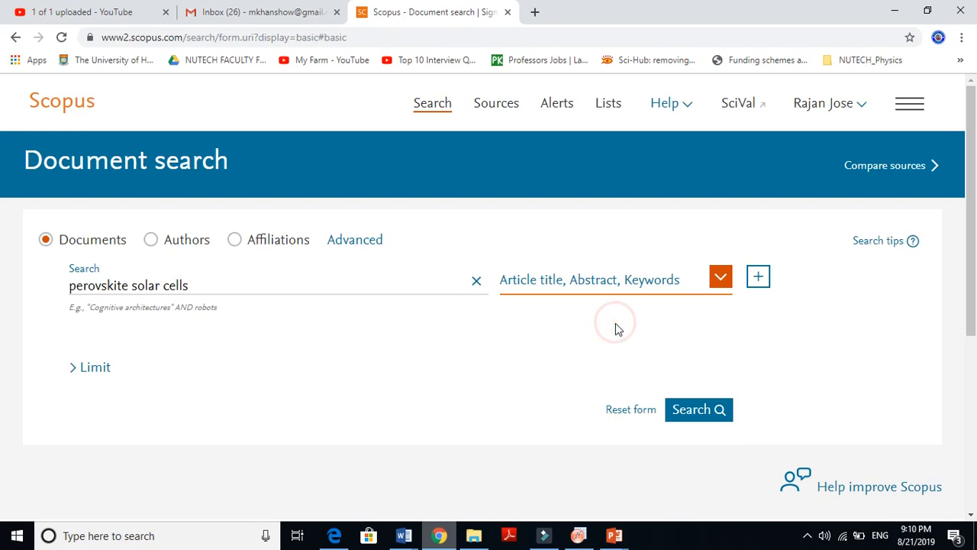
{"action": "mouse_move", "coordinate": [608, 290]}
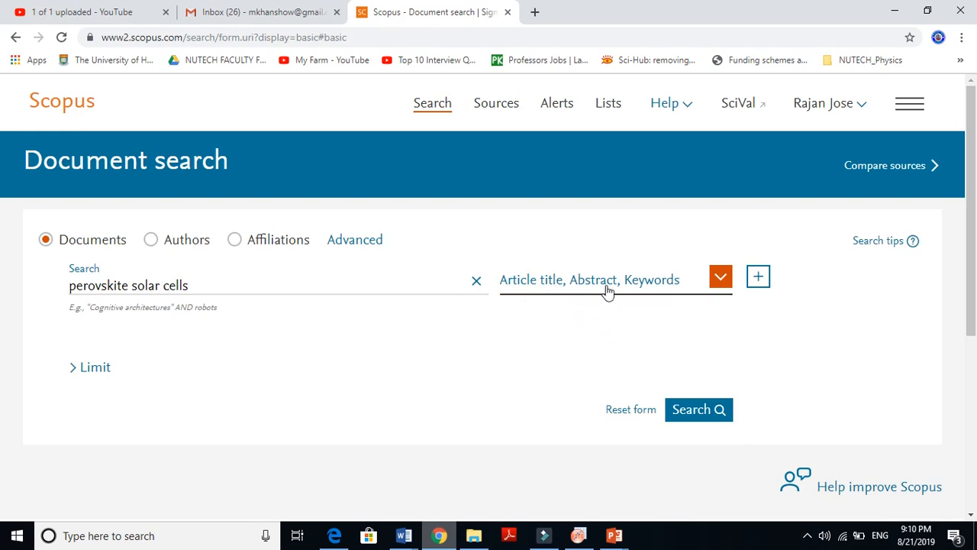
{"action": "left_click", "coordinate": [698, 409]}
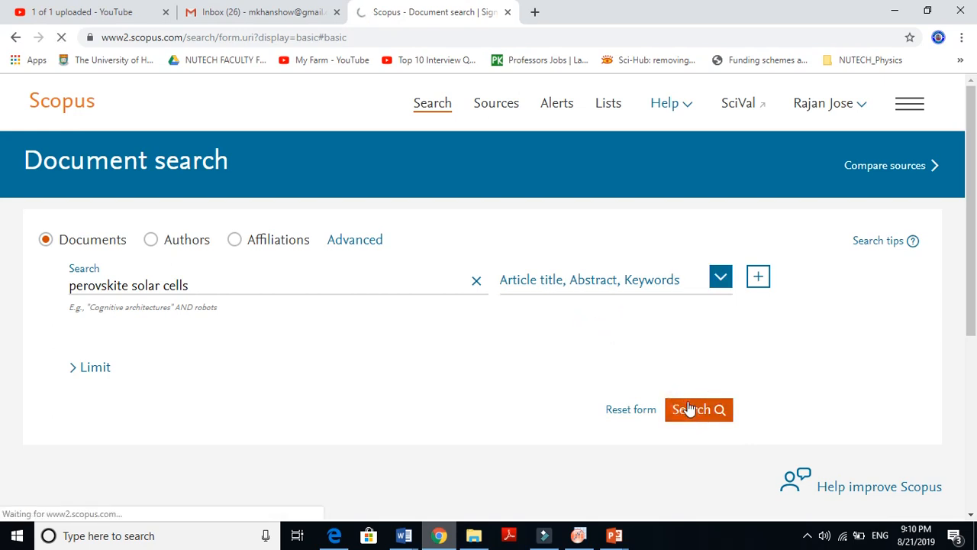
Load the results page showing 11,571 documents for the title-abstract-keyword search
{"action": "left_click", "coordinate": [698, 409]}
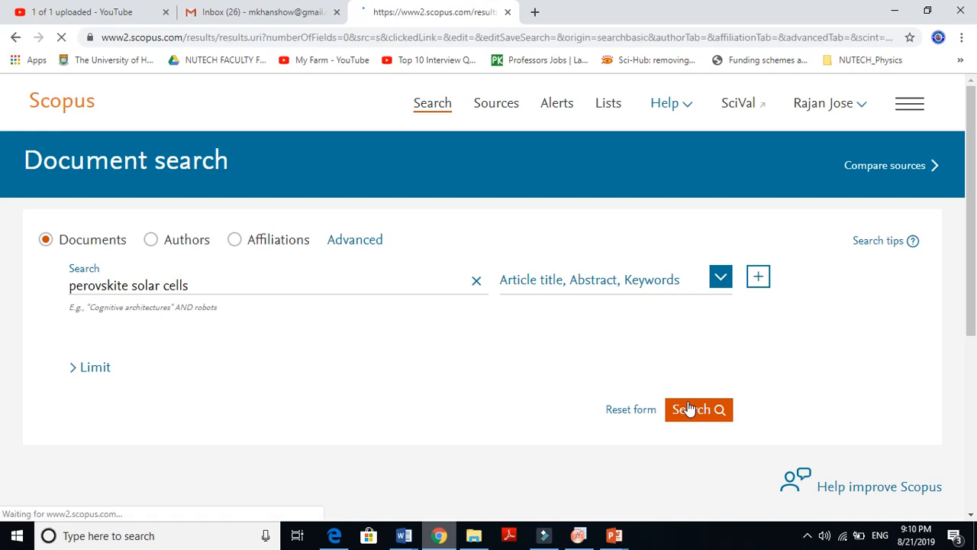
{"action": "left_click", "coordinate": [697, 409]}
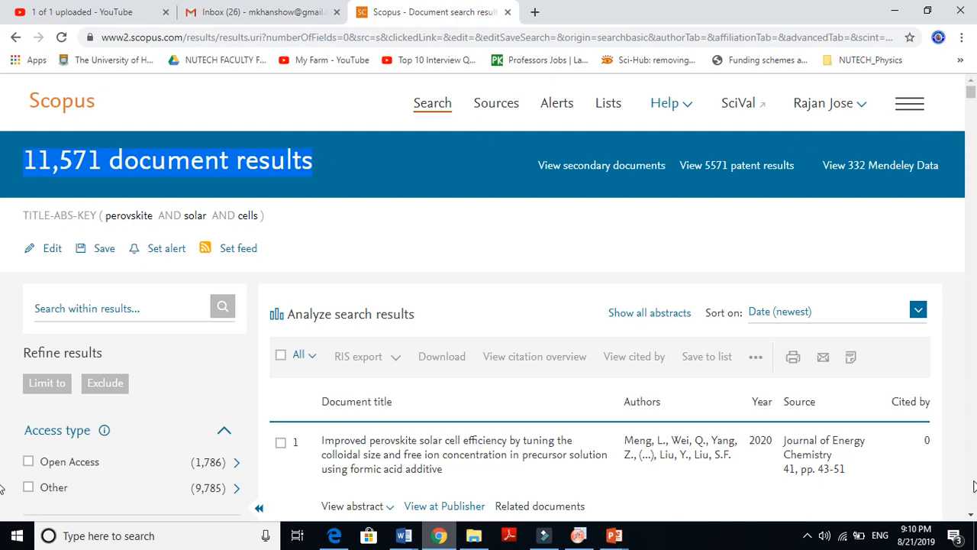
{"action": "scroll", "scroll_direction": "down", "scroll_amount": 3}
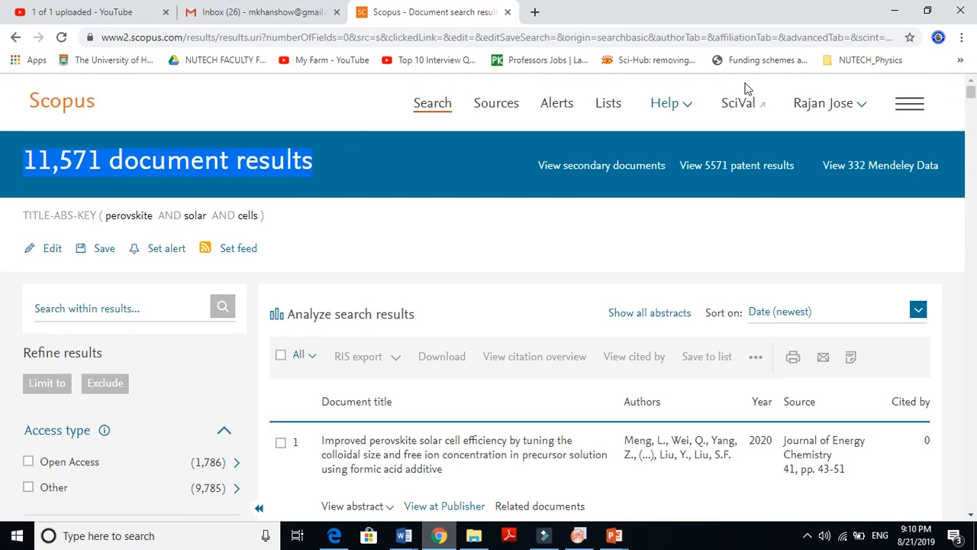
{"action": "mouse_move", "coordinate": [167, 197]}
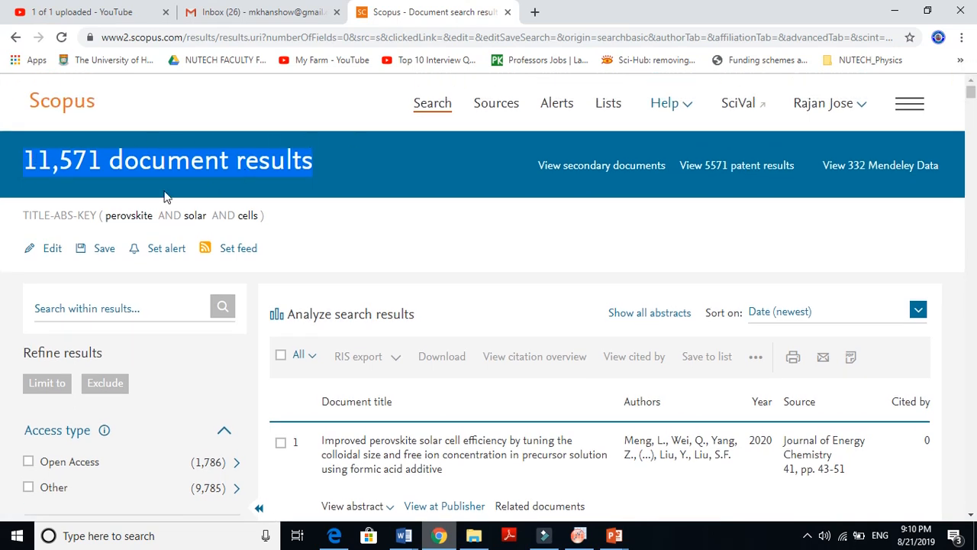
{"action": "mouse_move", "coordinate": [334, 199]}
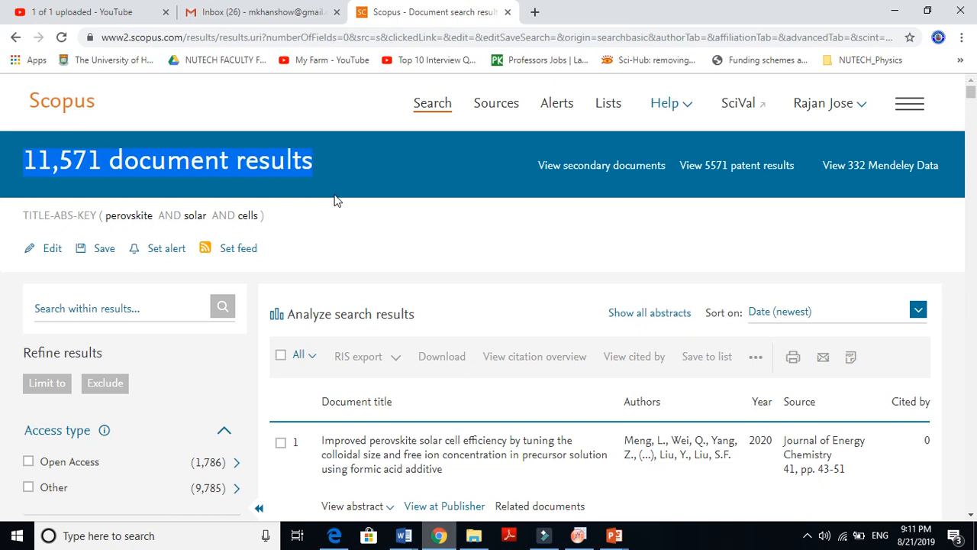
{"action": "mouse_move", "coordinate": [964, 169]}
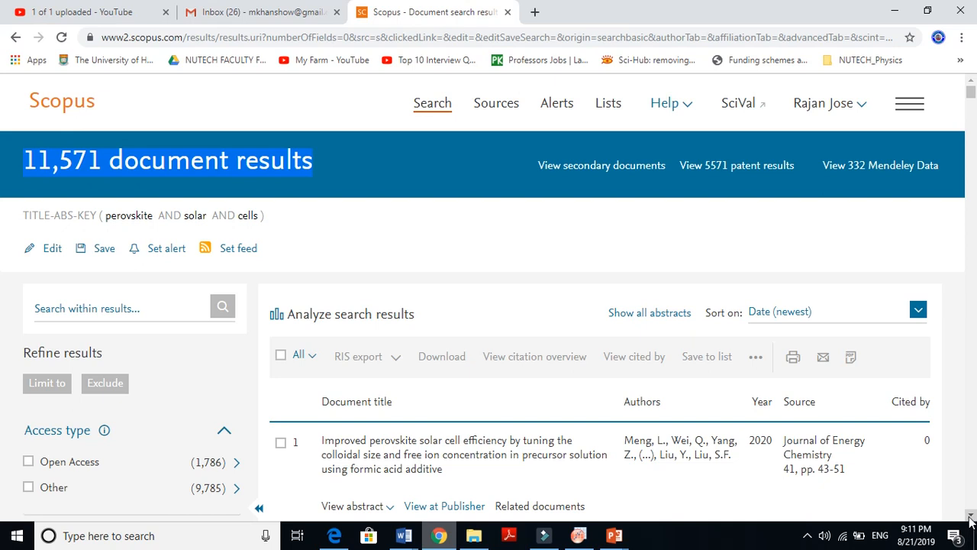
{"action": "scroll", "scroll_direction": "down", "scroll_amount": 3}
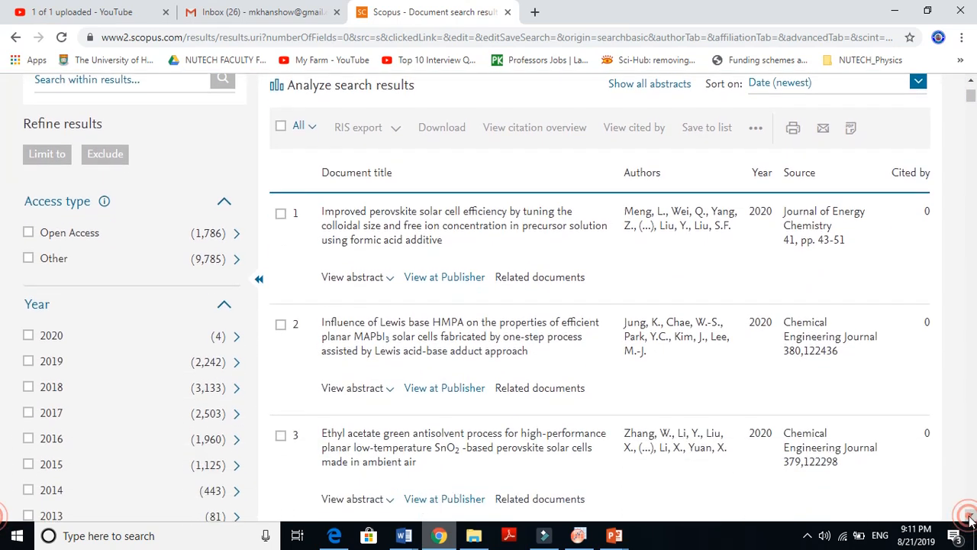
{"action": "scroll", "scroll_direction": "down", "scroll_amount": 3}
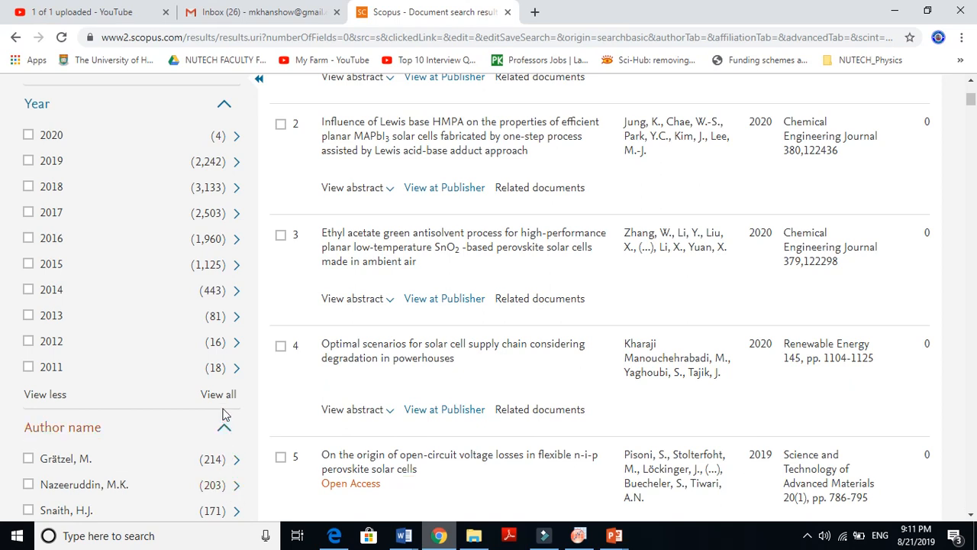
{"action": "left_click", "coordinate": [217, 394]}
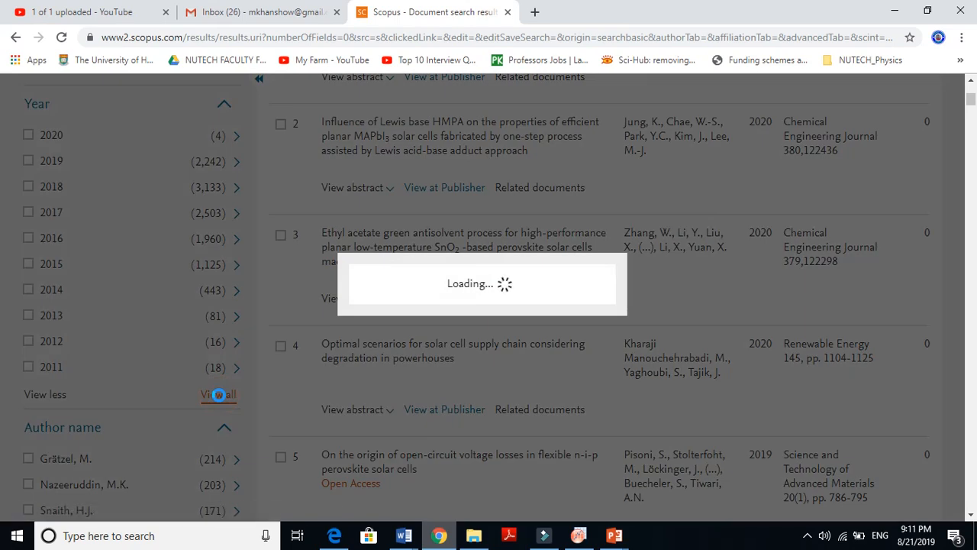
{"action": "left_click", "coordinate": [220, 394]}
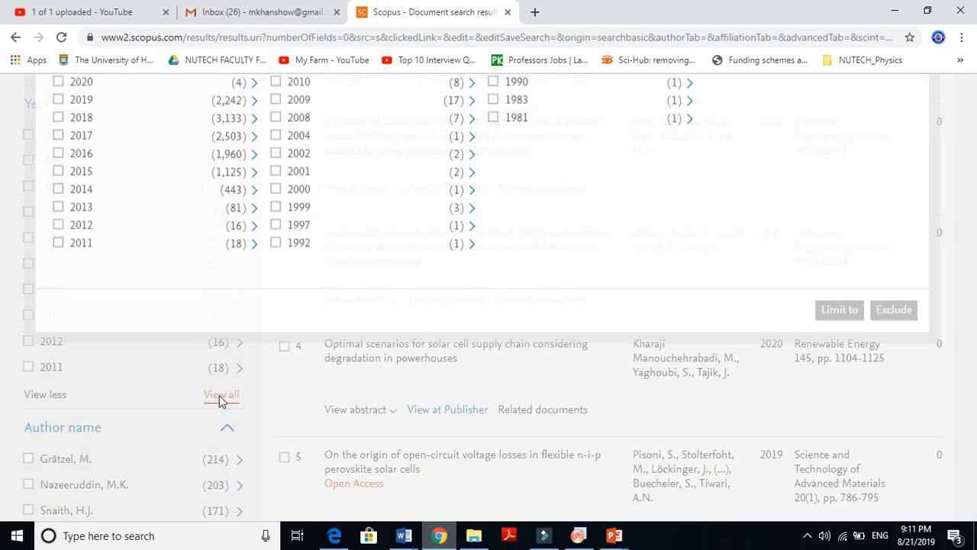
{"action": "left_click", "coordinate": [222, 394]}
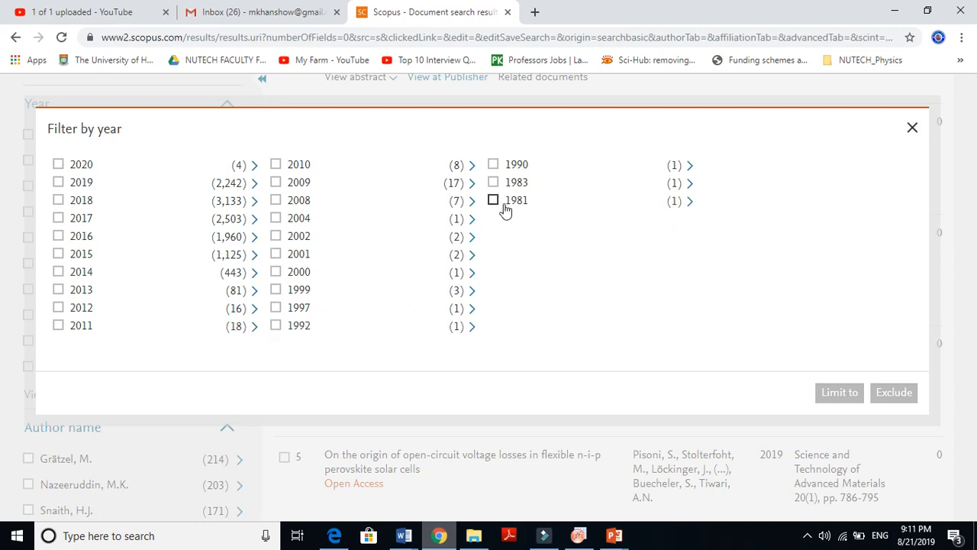
{"action": "mouse_move", "coordinate": [519, 208]}
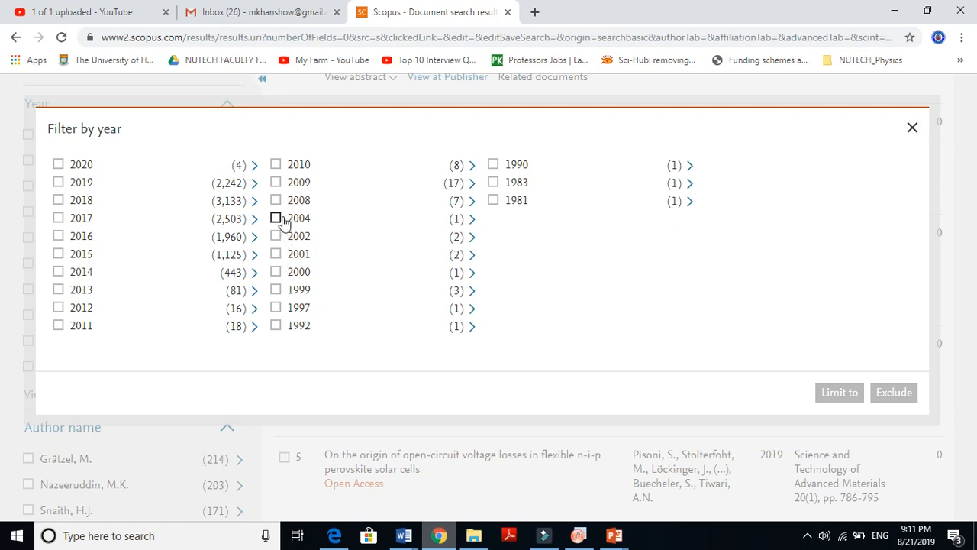
{"action": "left_click", "coordinate": [275, 200]}
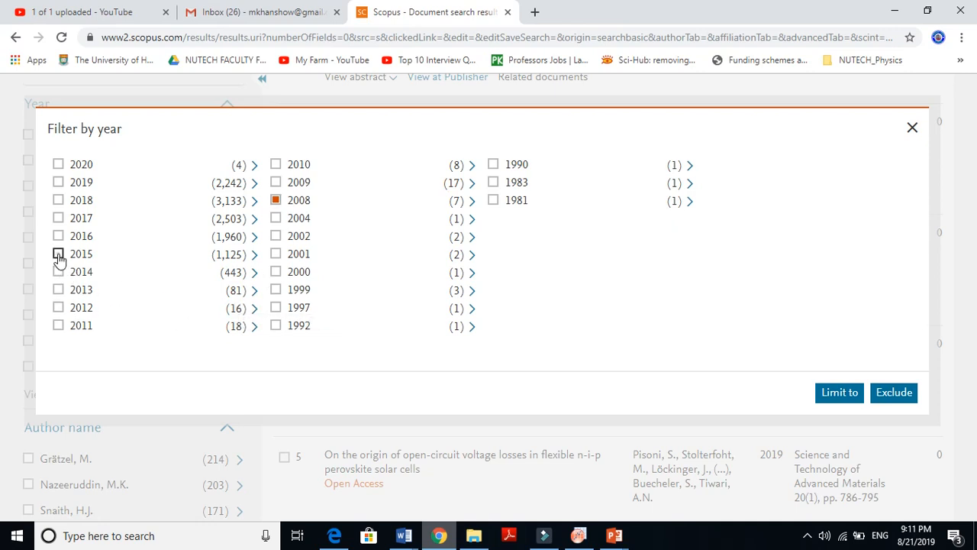
{"action": "left_click", "coordinate": [58, 254]}
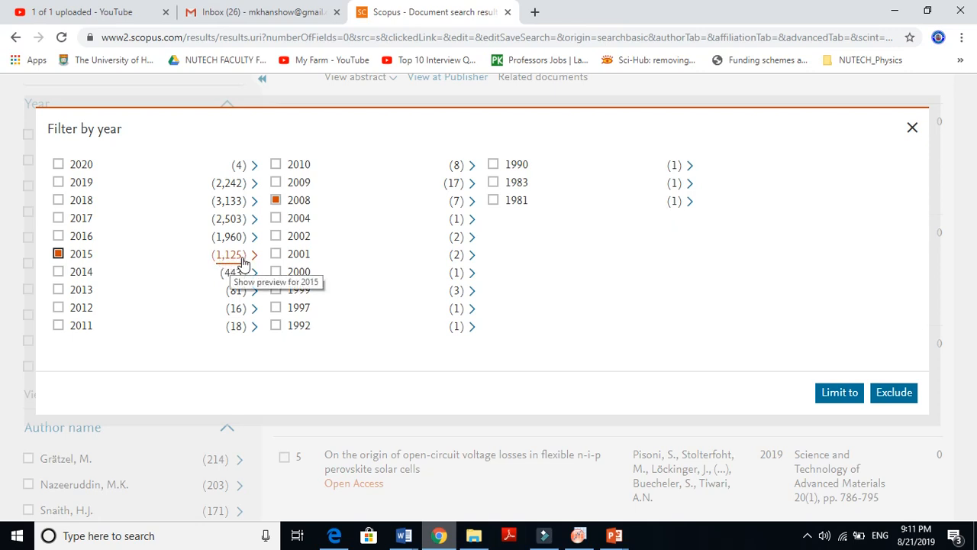
{"action": "mouse_move", "coordinate": [110, 265]}
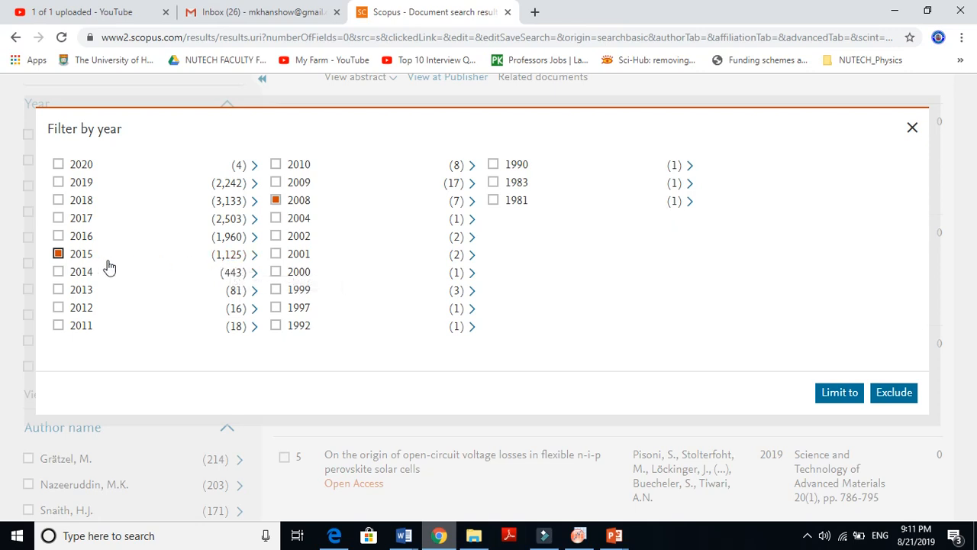
{"action": "left_click", "coordinate": [58, 217]}
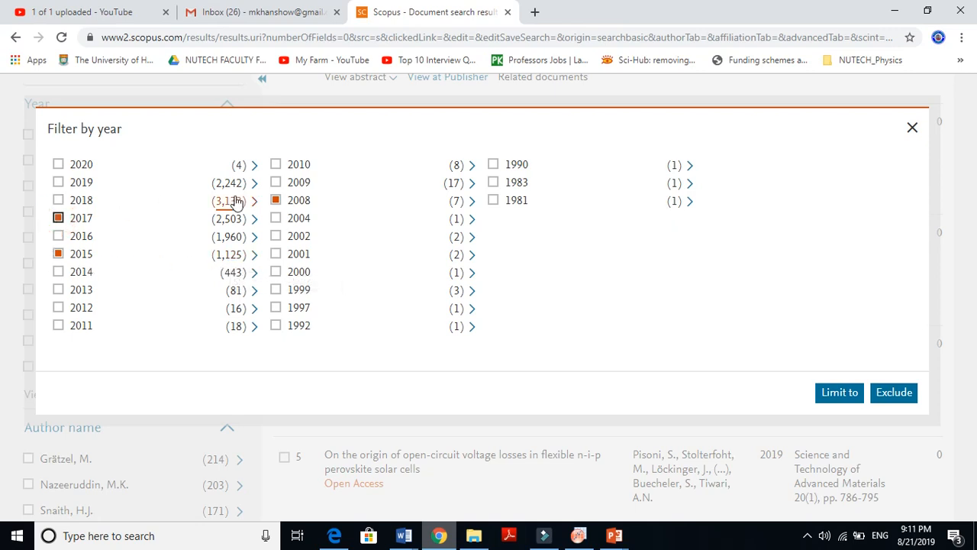
{"action": "left_click", "coordinate": [274, 199]}
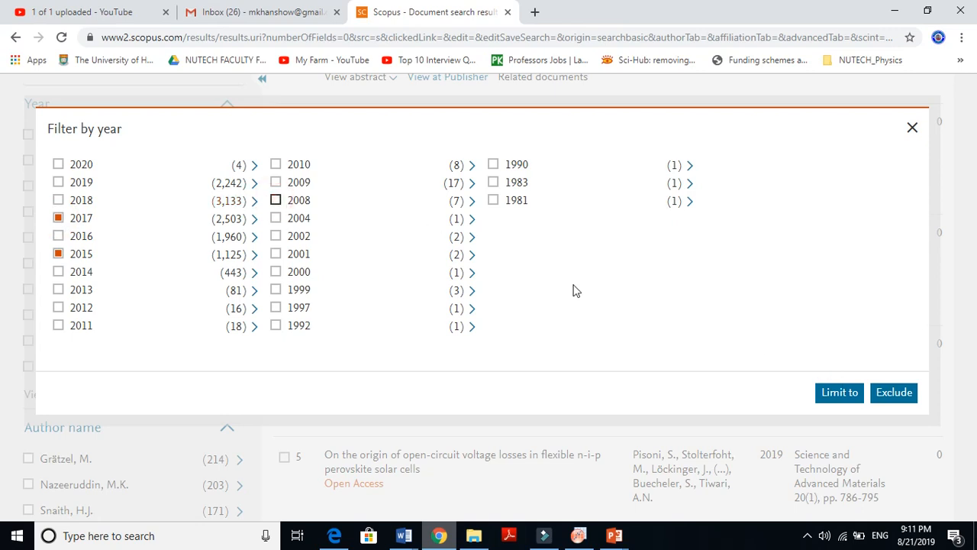
{"action": "left_click", "coordinate": [58, 217]}
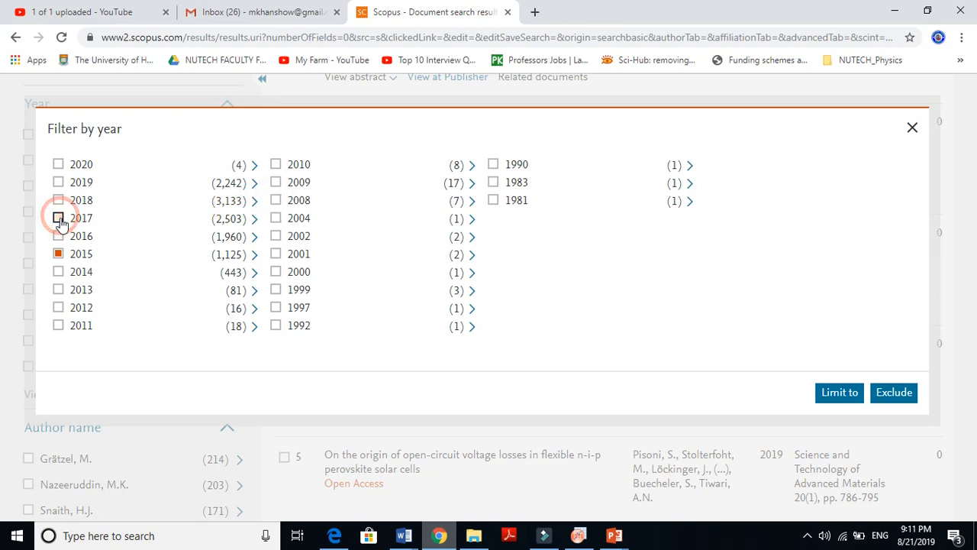
{"action": "left_click", "coordinate": [58, 254]}
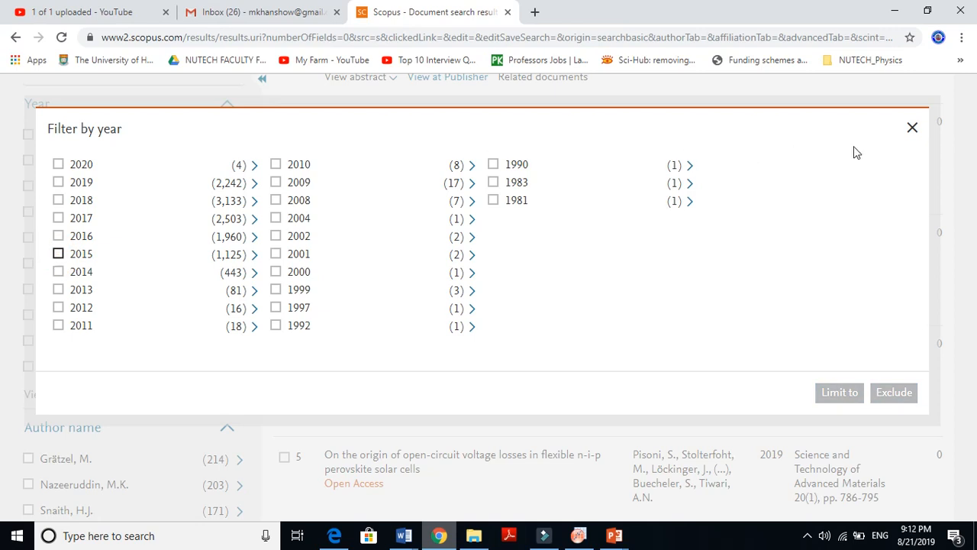
{"action": "left_click", "coordinate": [911, 126]}
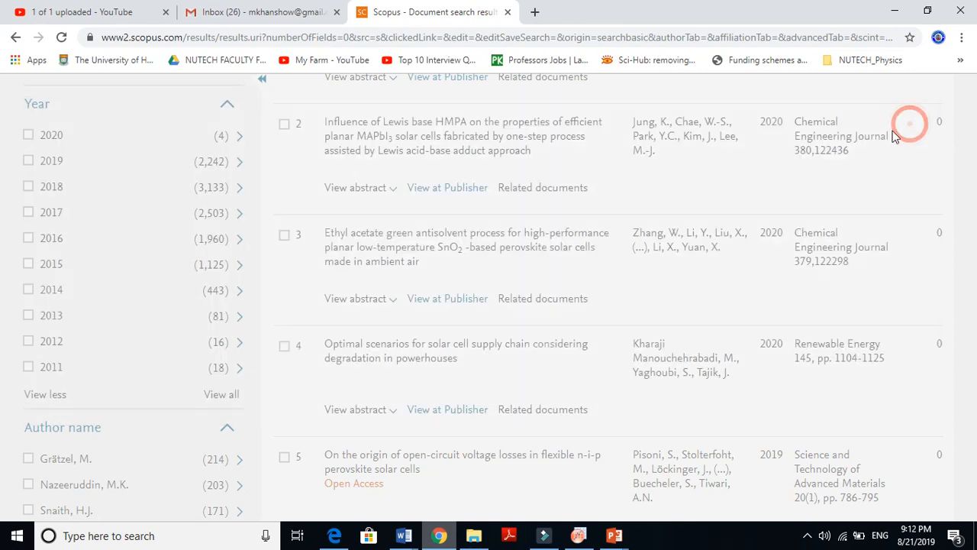
Apply the 2019 publication-year limit, reducing the results to 2,242 documents
{"action": "scroll", "scroll_direction": "up", "scroll_amount": 3}
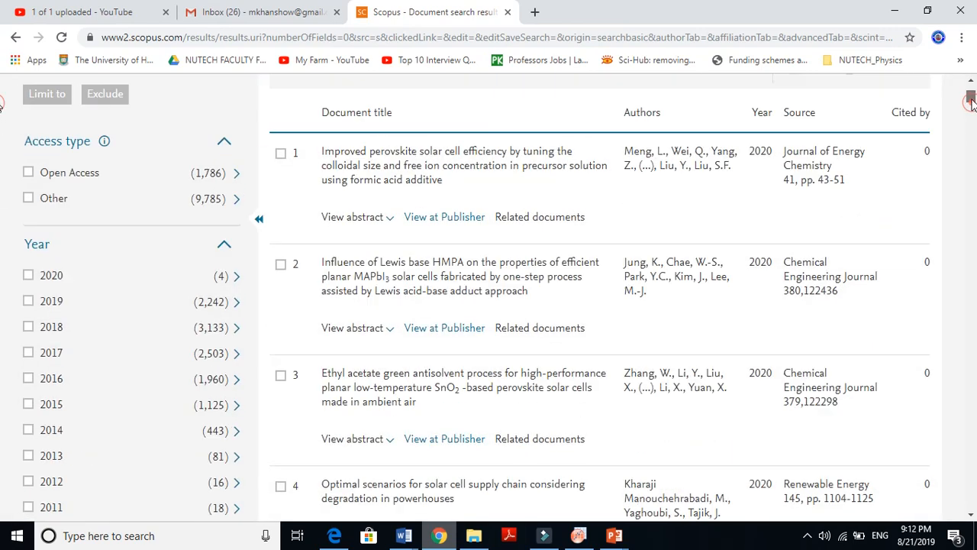
{"action": "scroll", "scroll_direction": "up", "scroll_amount": 3}
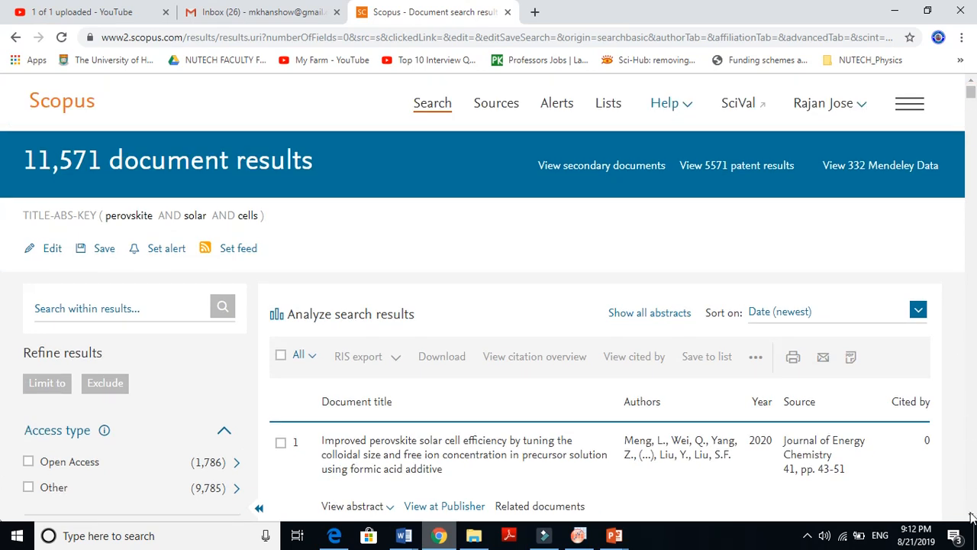
{"action": "scroll", "scroll_direction": "down", "scroll_amount": 3}
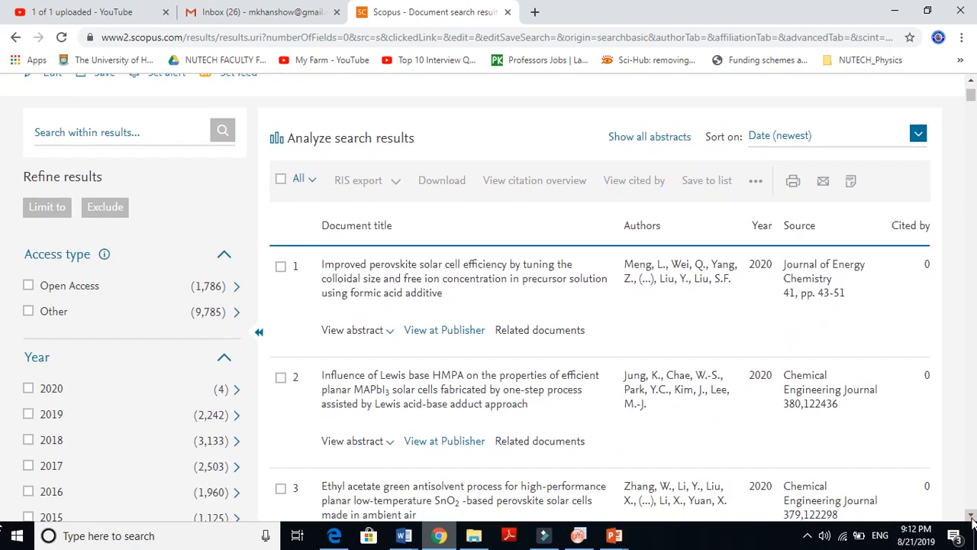
{"action": "scroll", "scroll_direction": "down", "scroll_amount": 3}
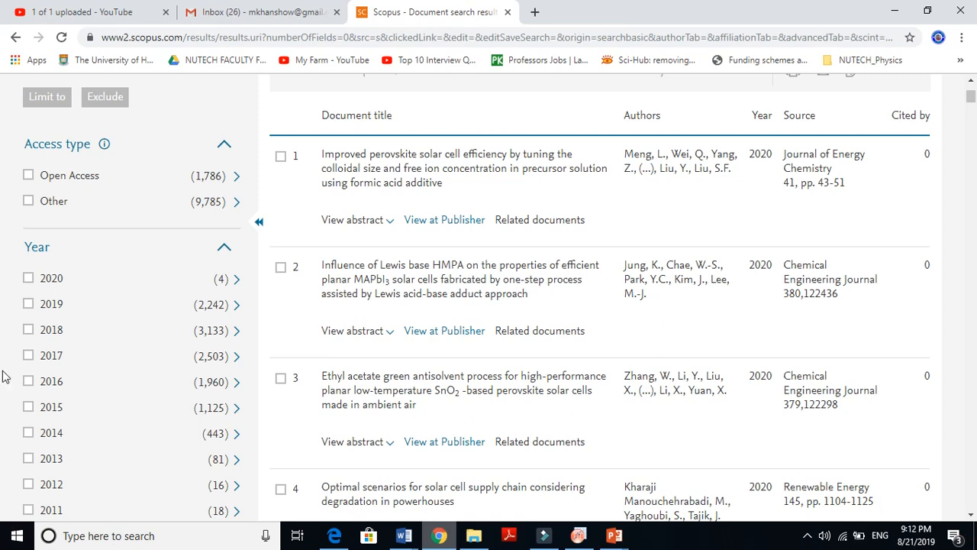
{"action": "mouse_move", "coordinate": [27, 304]}
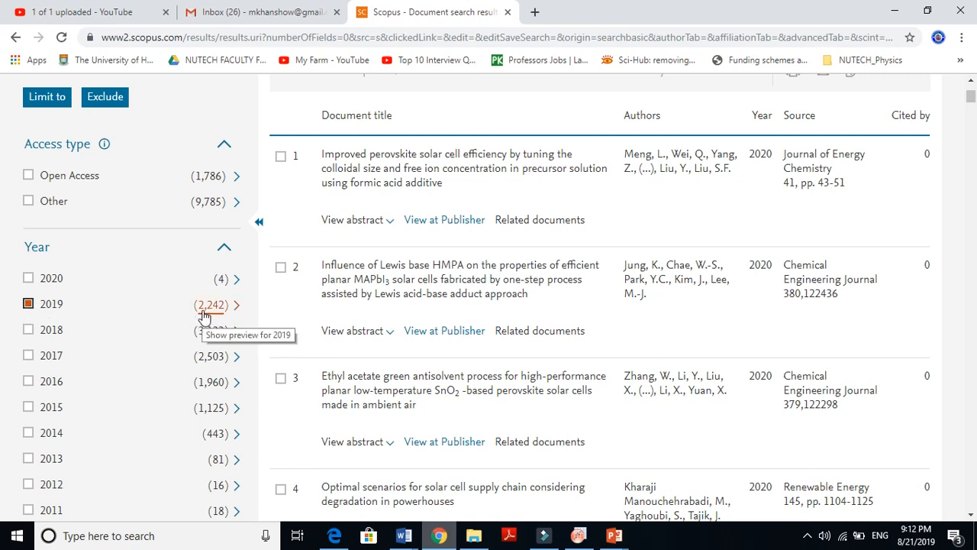
{"action": "mouse_move", "coordinate": [82, 113]}
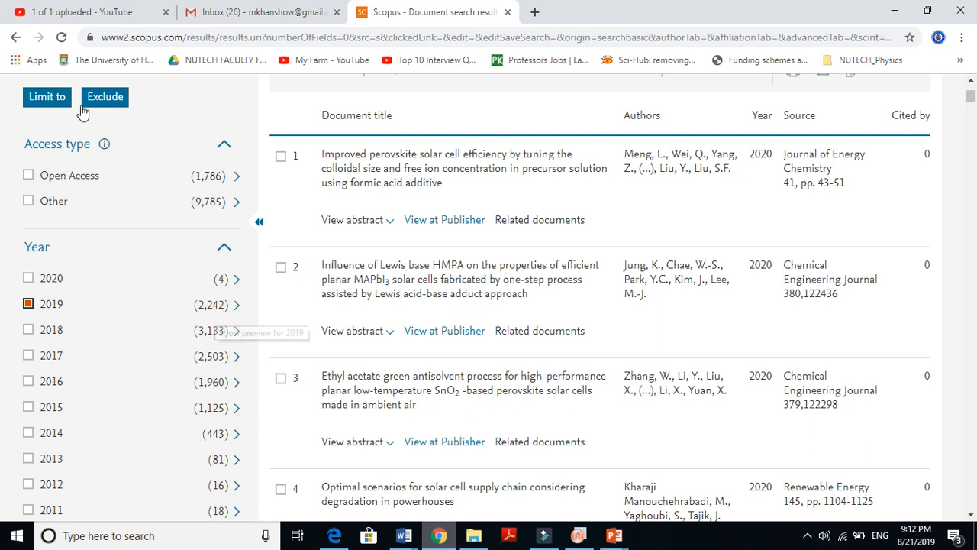
{"action": "mouse_move", "coordinate": [46, 98]}
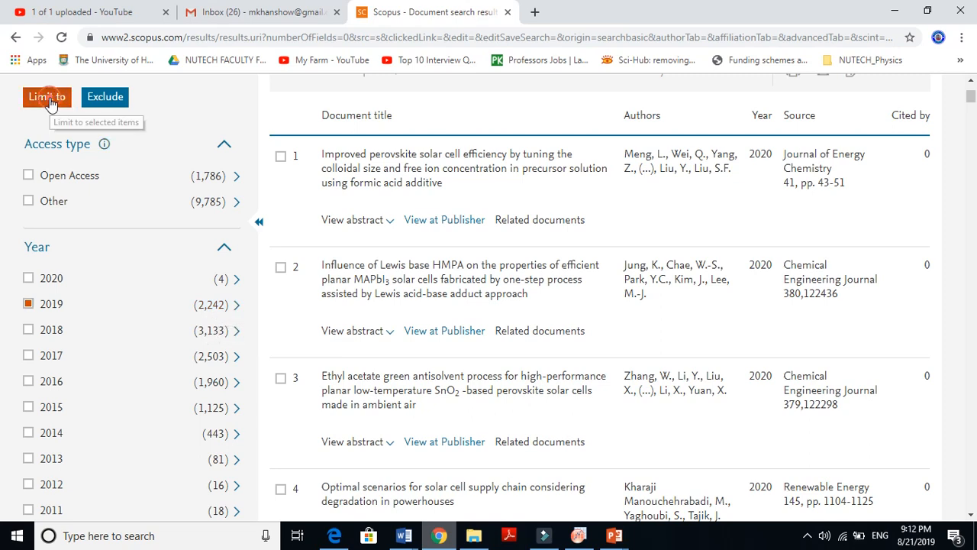
{"action": "left_click", "coordinate": [46, 98]}
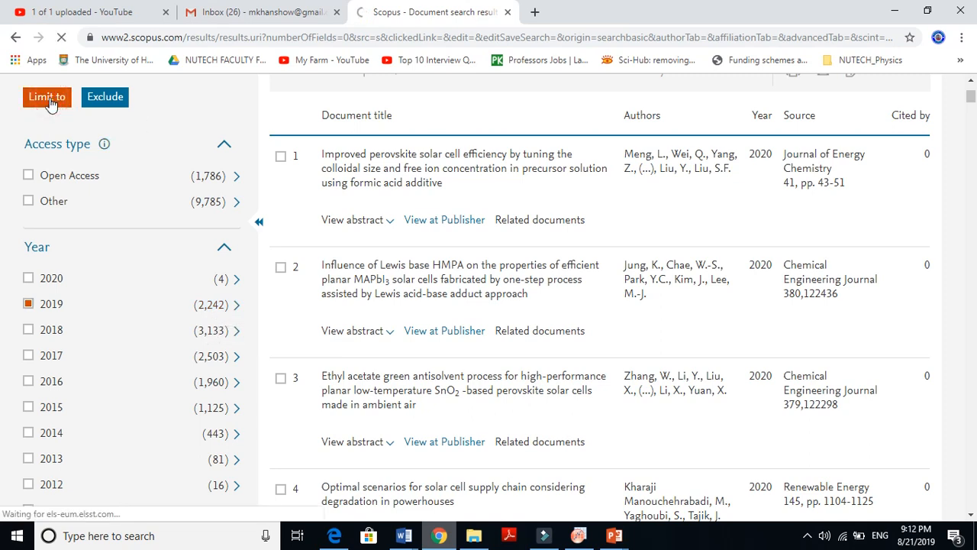
{"action": "left_click", "coordinate": [46, 98]}
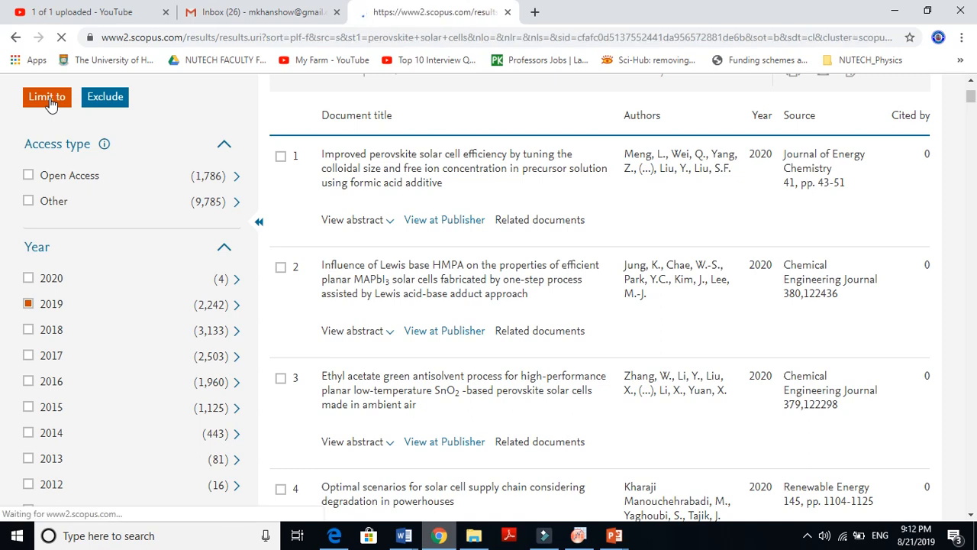
{"action": "left_click", "coordinate": [46, 98]}
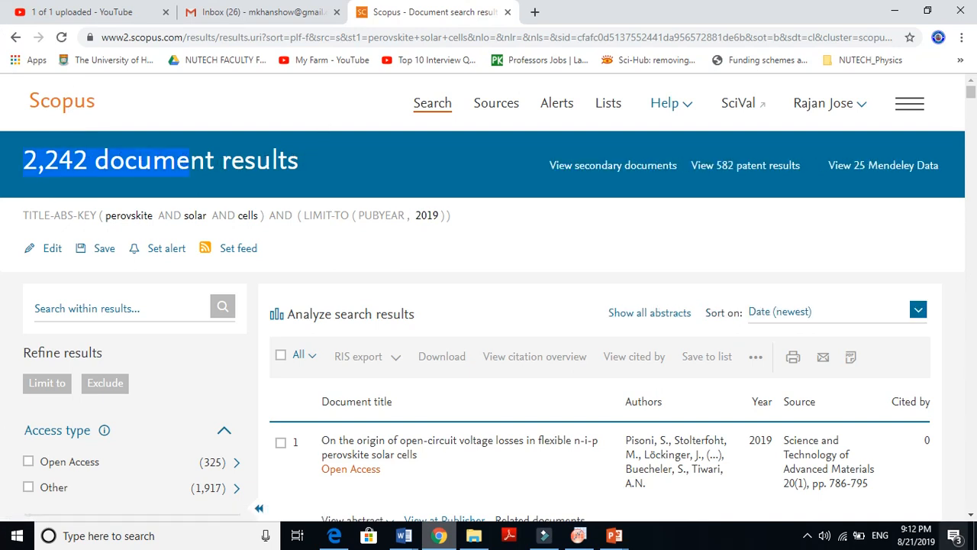
Scroll the 2019-only results down to the fourth paper on mesoporous n-i-p perovskite interface losses
{"action": "scroll", "scroll_direction": "down", "scroll_amount": 3}
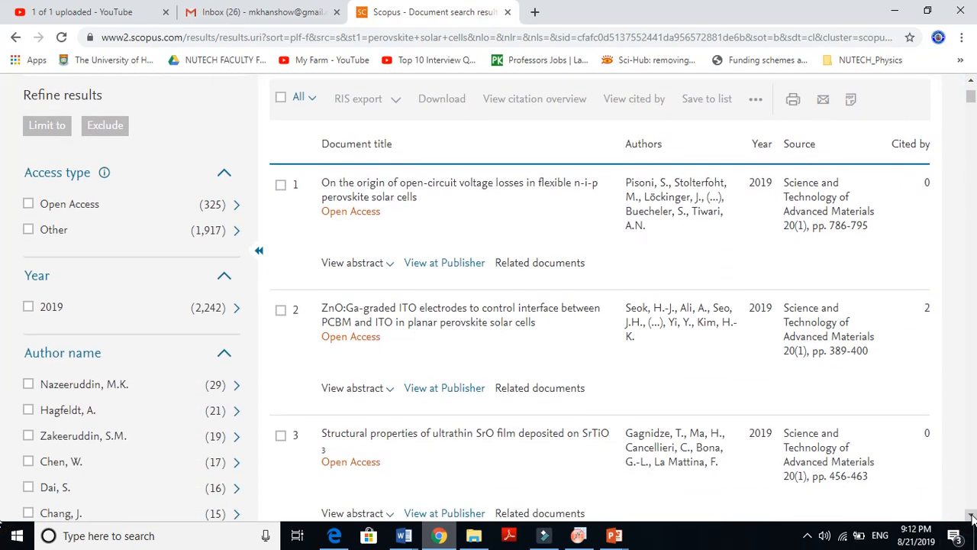
{"action": "scroll", "scroll_direction": "down", "scroll_amount": 3}
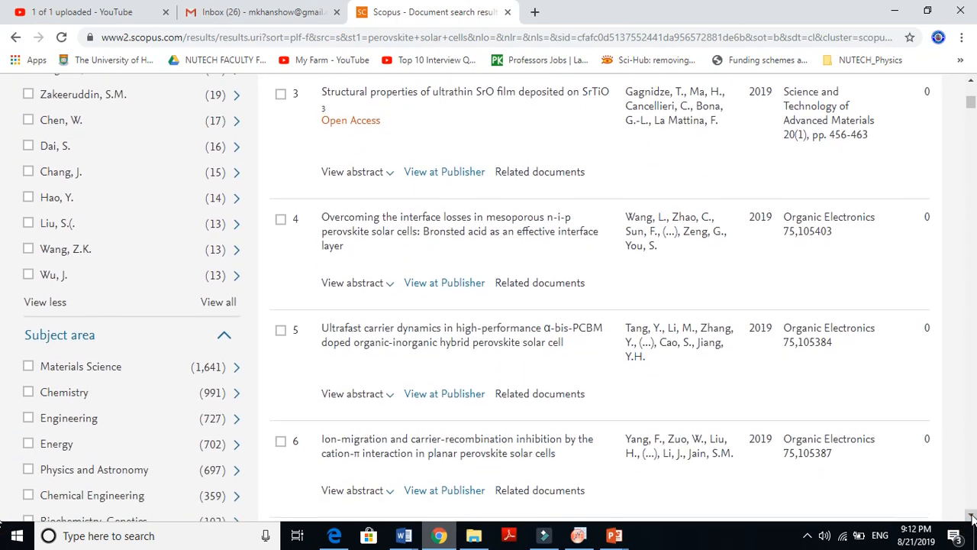
{"action": "scroll", "scroll_direction": "down", "scroll_amount": 3}
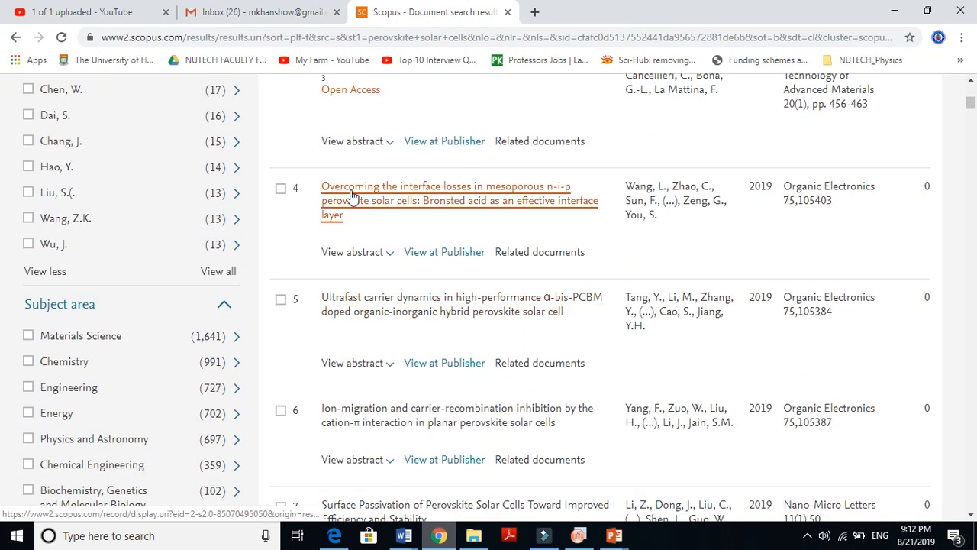
{"action": "mouse_move", "coordinate": [415, 202]}
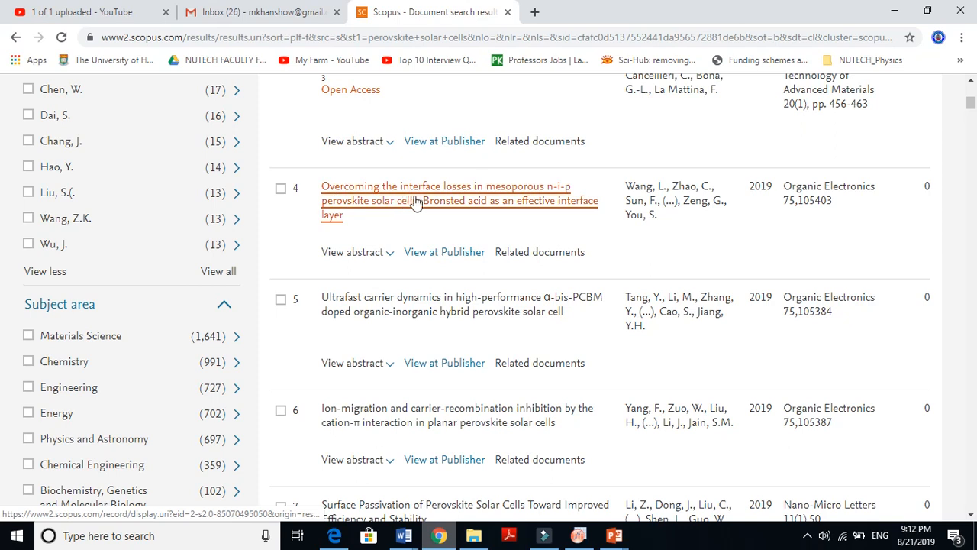
{"action": "mouse_move", "coordinate": [684, 186]}
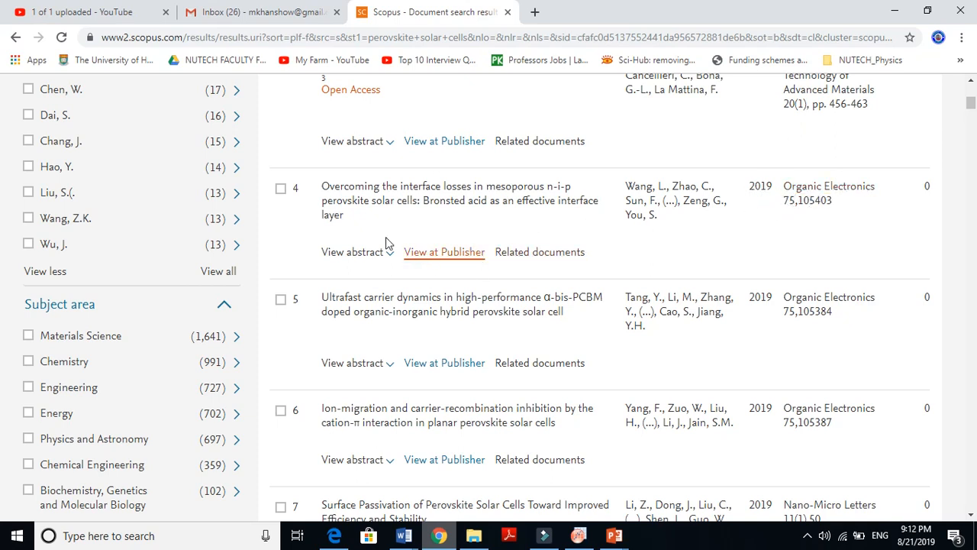
{"action": "mouse_move", "coordinate": [395, 193]}
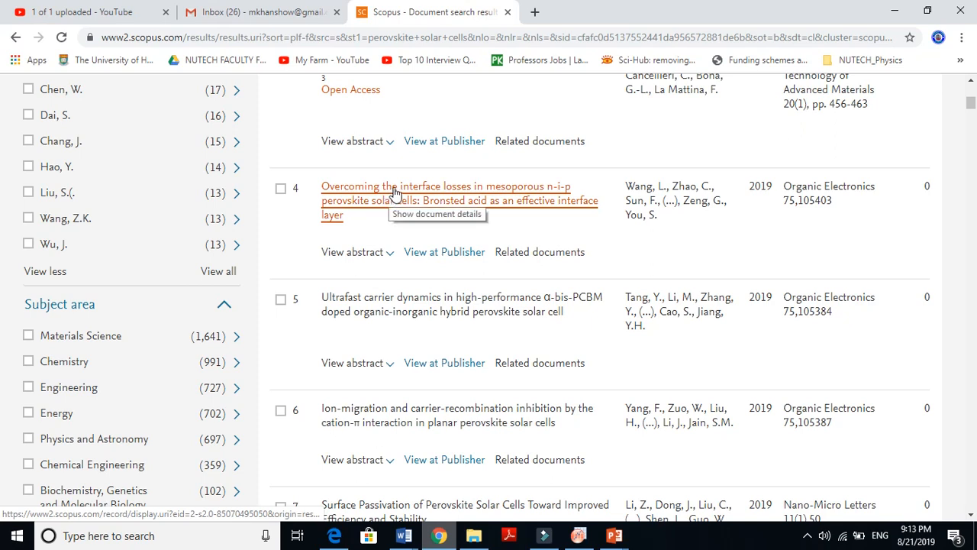
{"action": "mouse_move", "coordinate": [415, 182]}
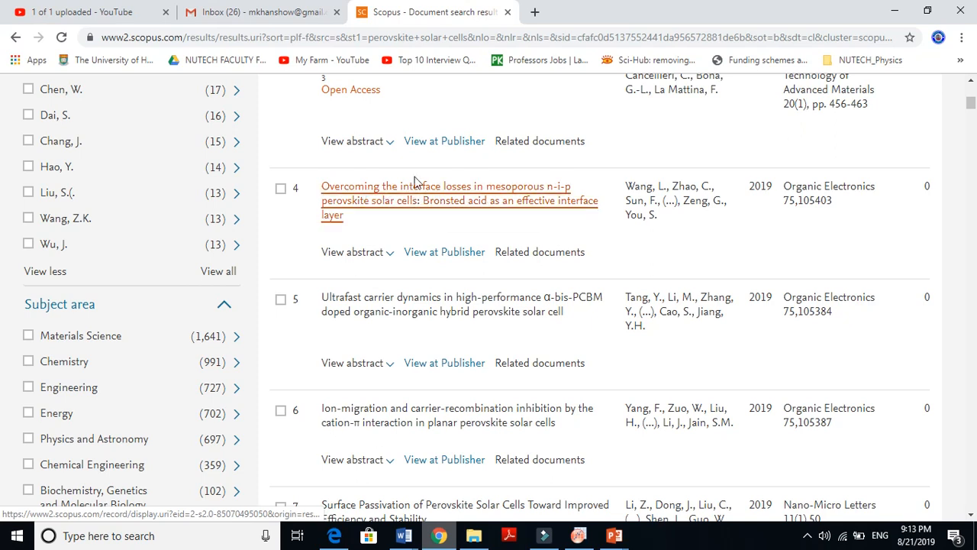
{"action": "mouse_move", "coordinate": [444, 252]}
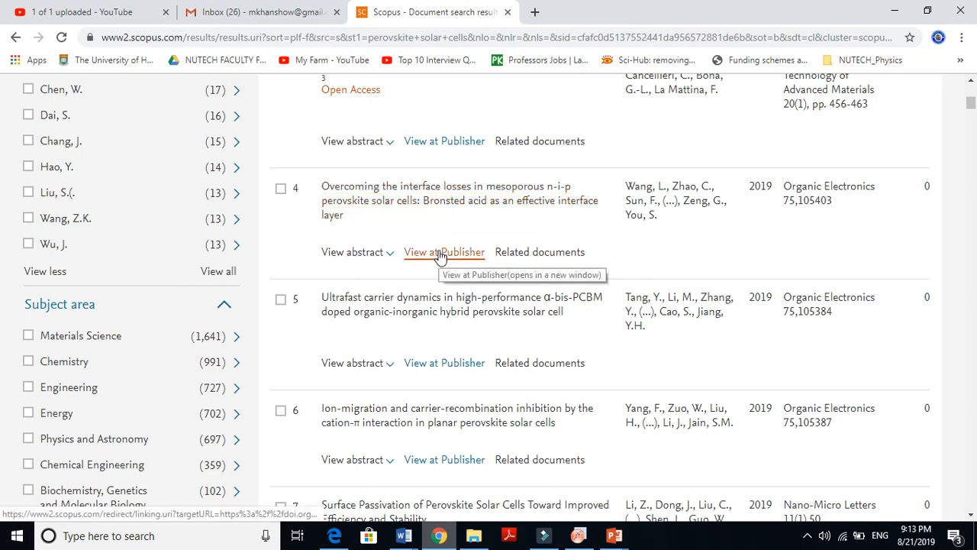
View the fourth paper at the publisher, opening it on ScienceDirect in a new tab
{"action": "left_click", "coordinate": [443, 252]}
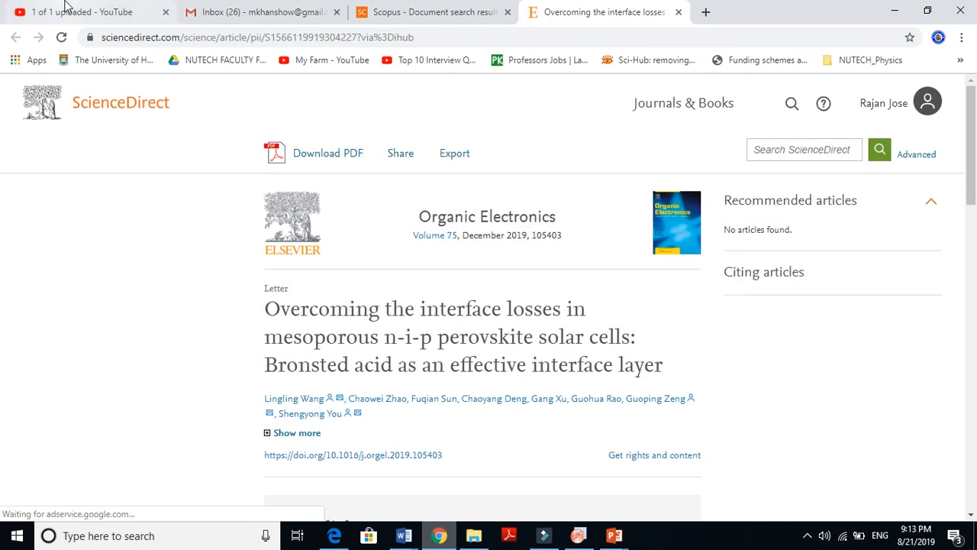
{"action": "left_click", "coordinate": [430, 12]}
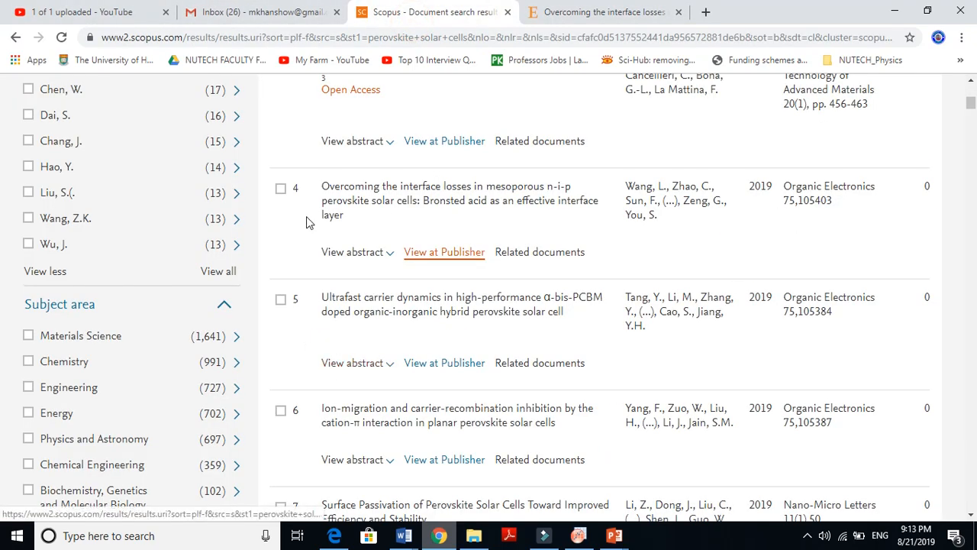
{"action": "mouse_move", "coordinate": [445, 200]}
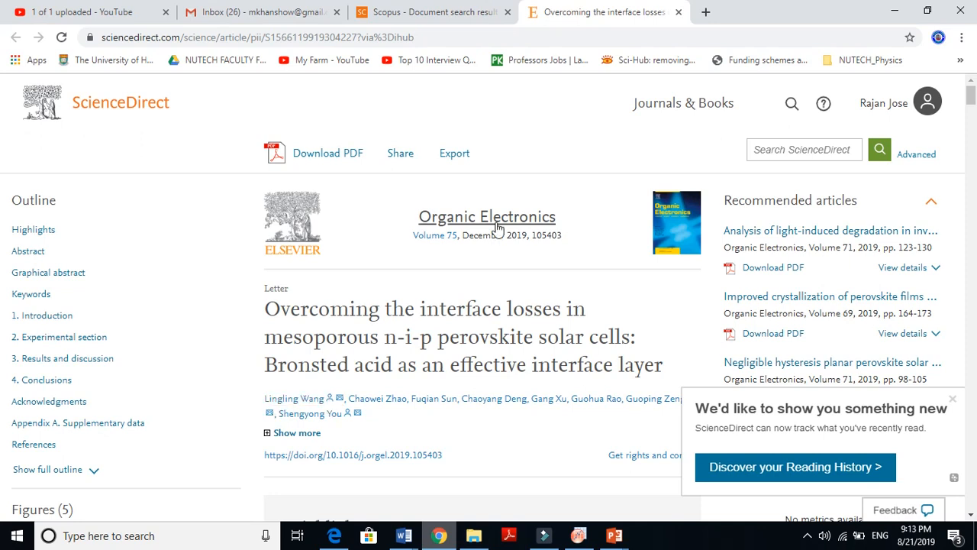
{"action": "mouse_move", "coordinate": [519, 235]}
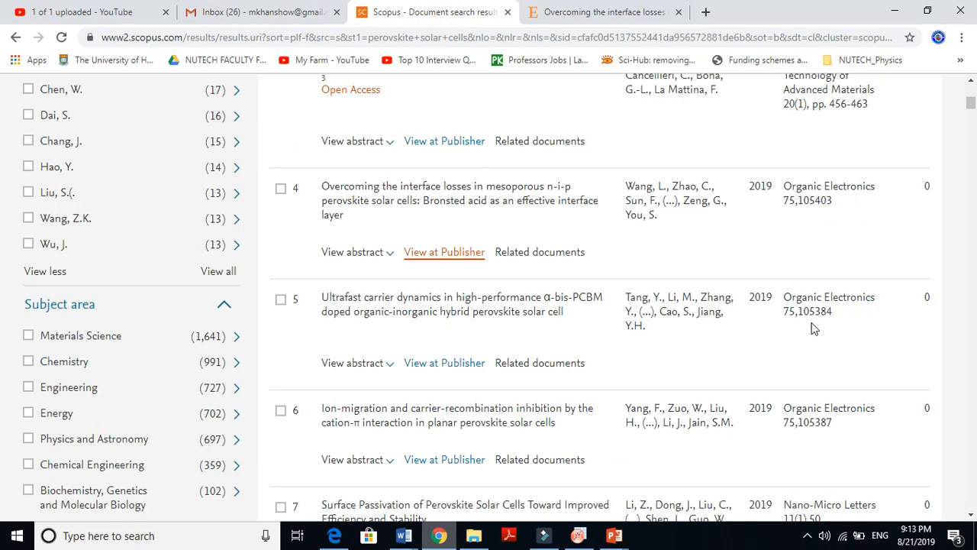
{"action": "left_click", "coordinate": [445, 252]}
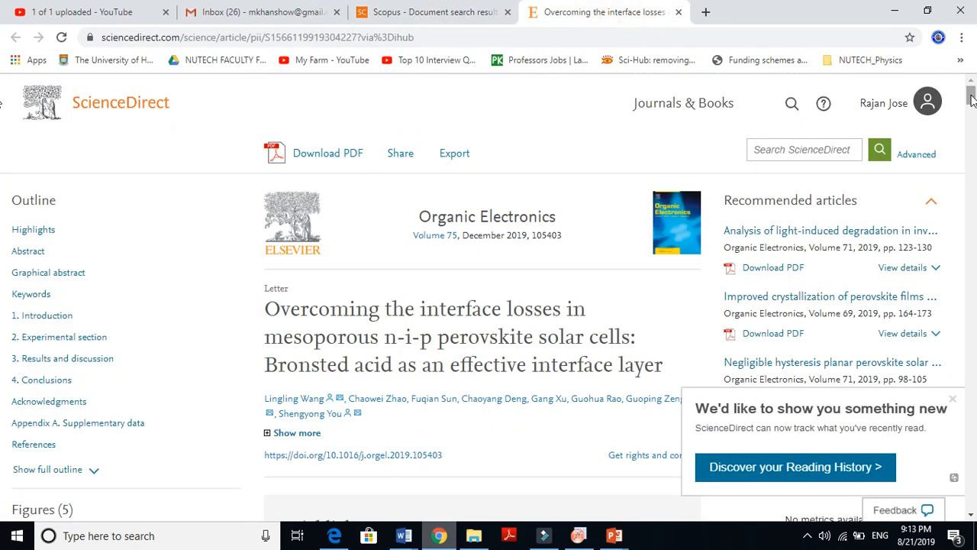
Read through the ScienceDirect abstract, then return to the Scopus 2,242-result list
{"action": "scroll", "scroll_direction": "down", "scroll_amount": 3}
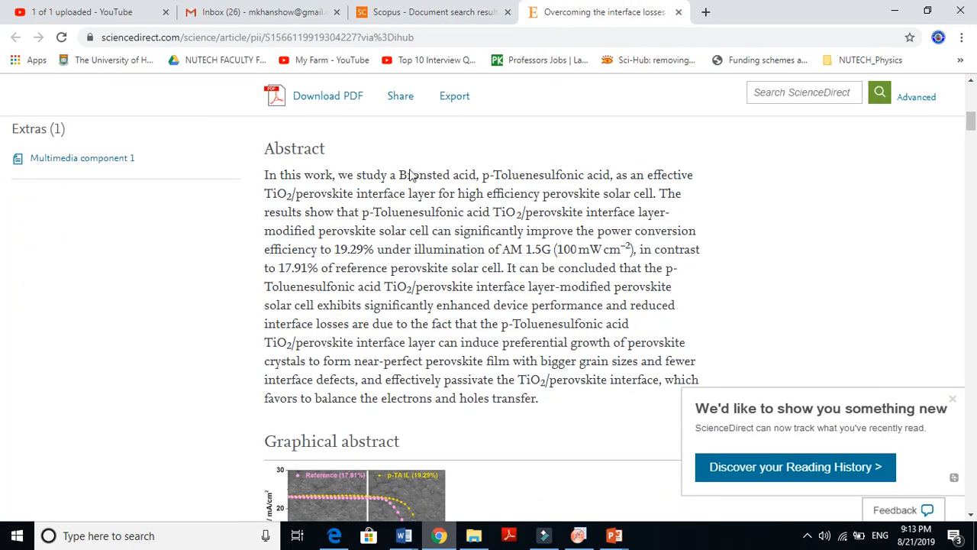
{"action": "scroll", "scroll_direction": "down", "scroll_amount": 3}
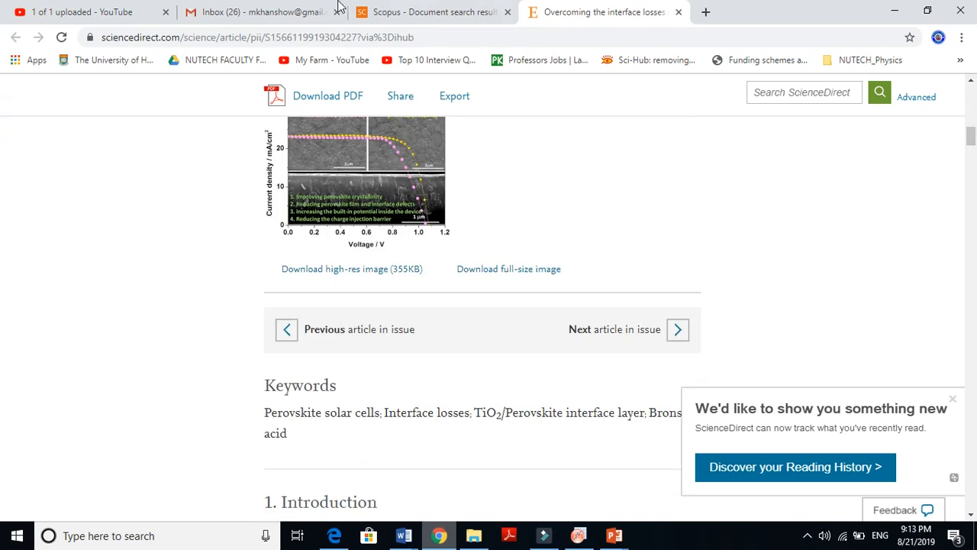
{"action": "left_click", "coordinate": [430, 13]}
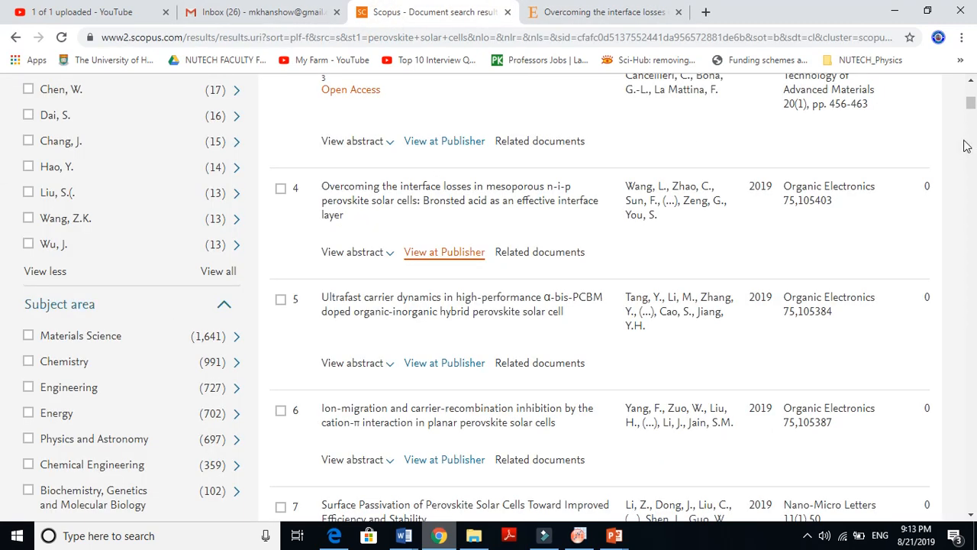
{"action": "scroll", "scroll_direction": "up", "scroll_amount": 3}
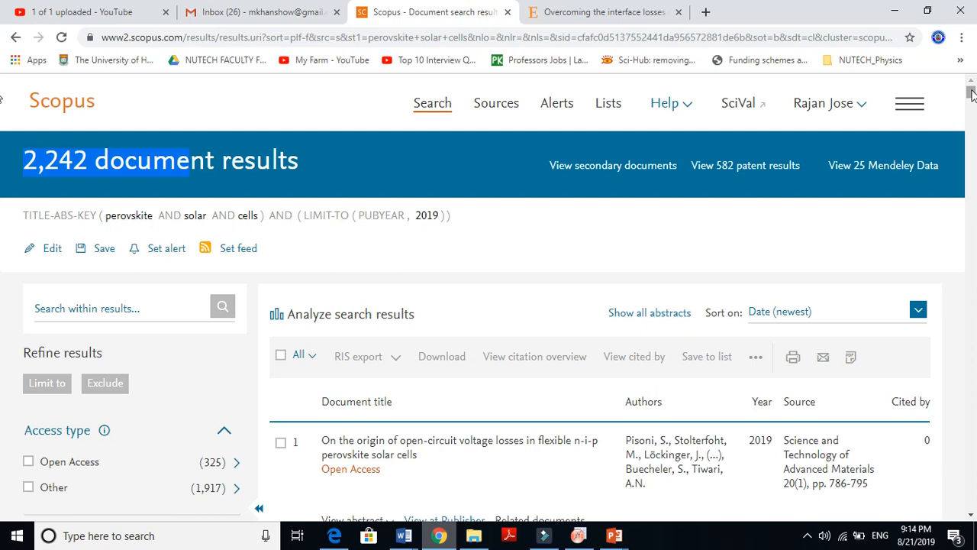
{"action": "mouse_move", "coordinate": [821, 87]}
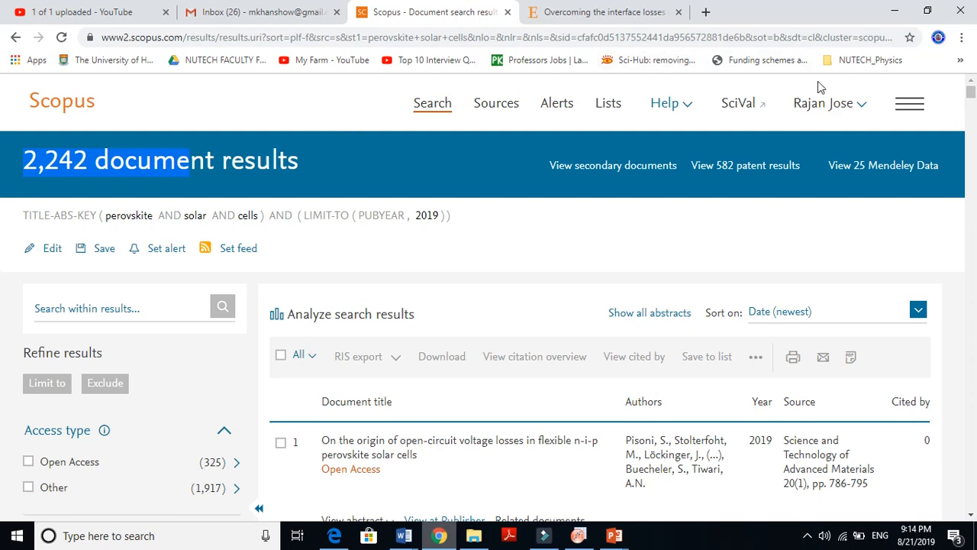
{"action": "mouse_move", "coordinate": [888, 104]}
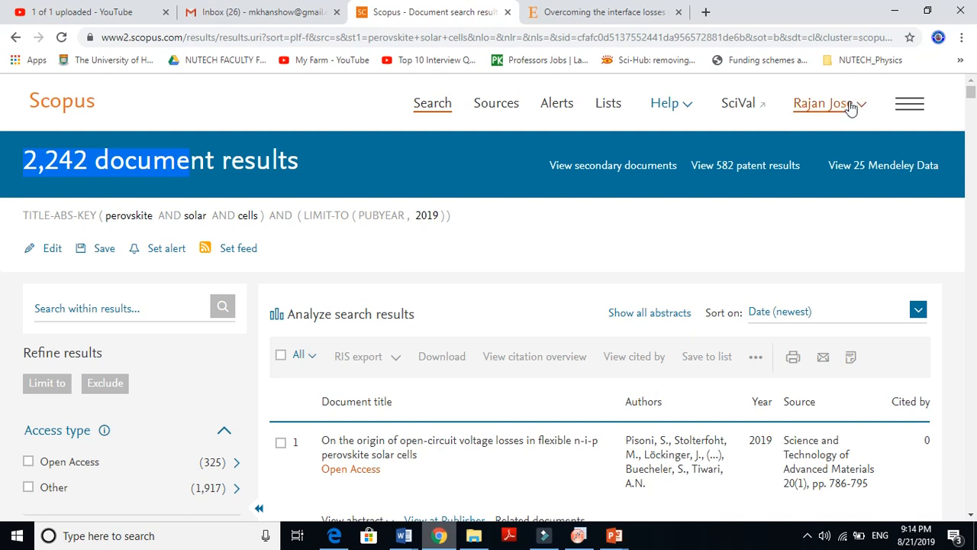
{"action": "mouse_move", "coordinate": [862, 131]}
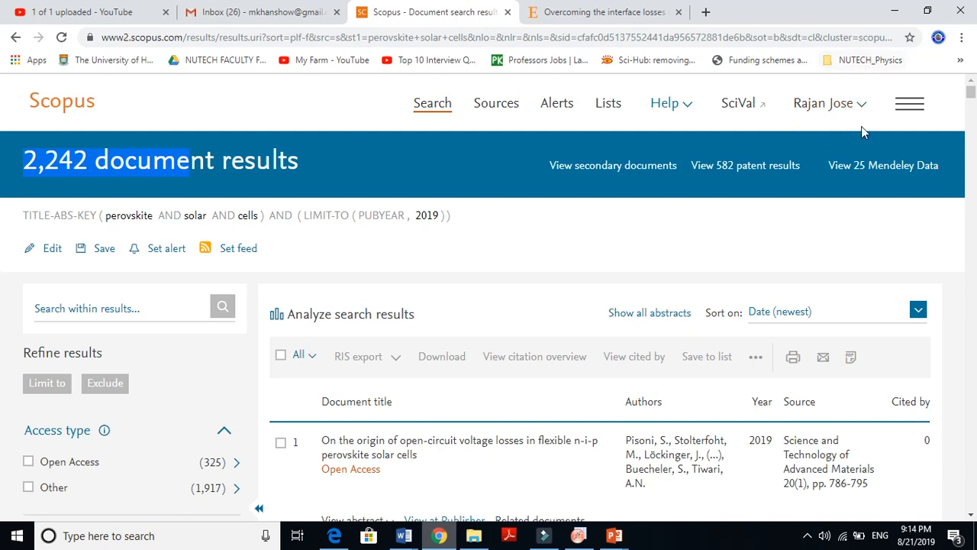
{"action": "mouse_move", "coordinate": [831, 232]}
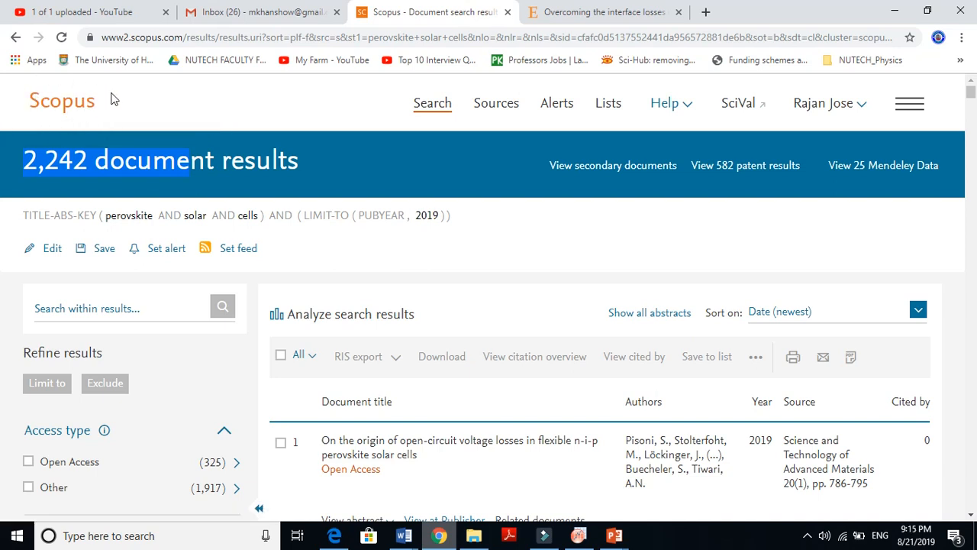
{"action": "mouse_move", "coordinate": [43, 125]}
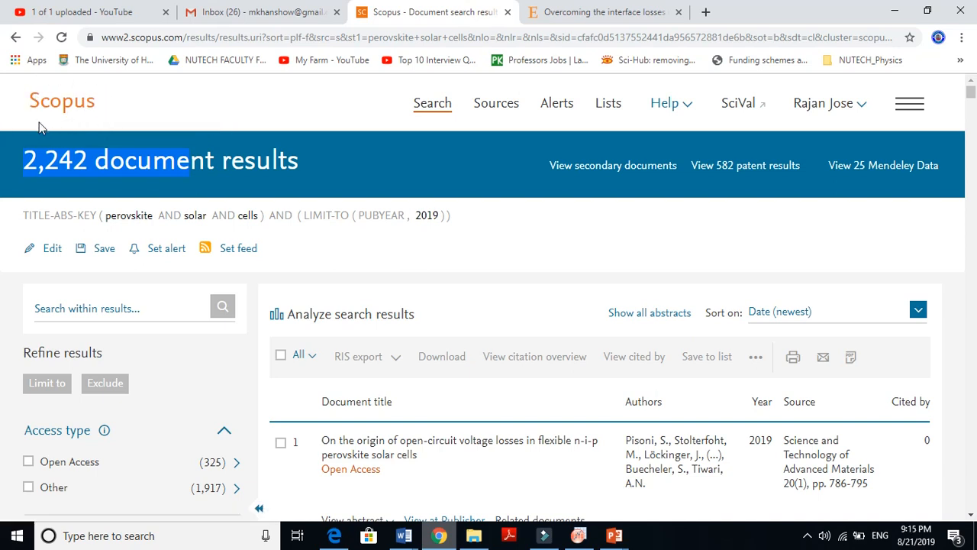